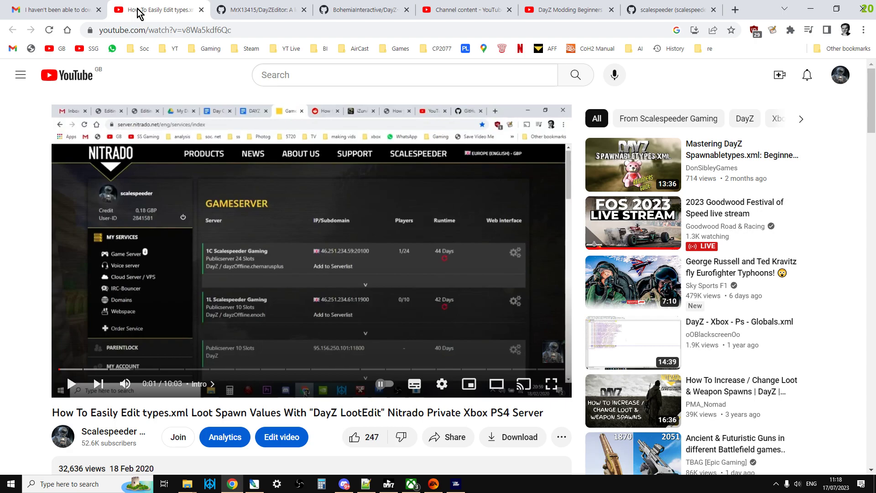
mouse_move(29, 369)
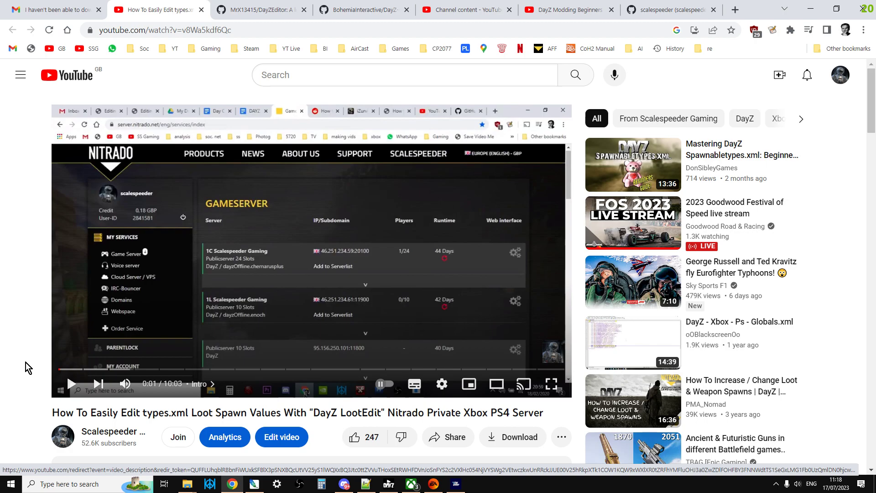
mouse_move(4, 306)
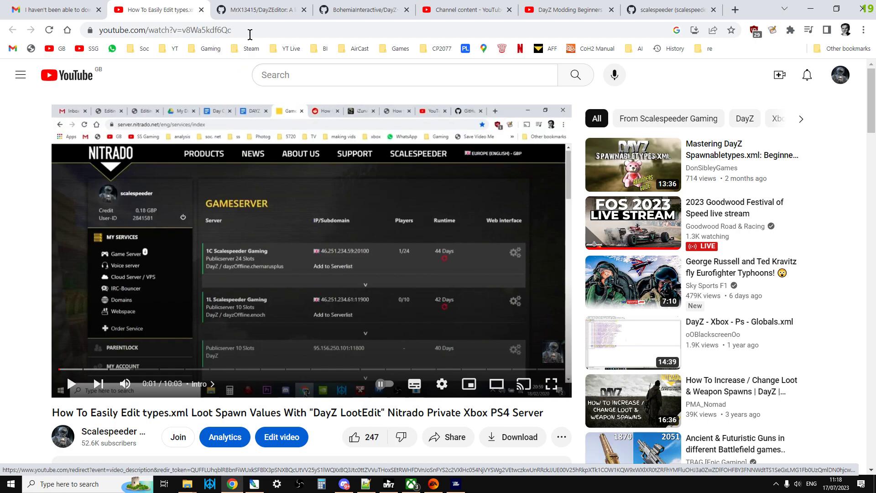
Check the DayZEditor repository, then switch to Bohemia Interactive's DayZ-Central-Economy repository.
click(258, 10)
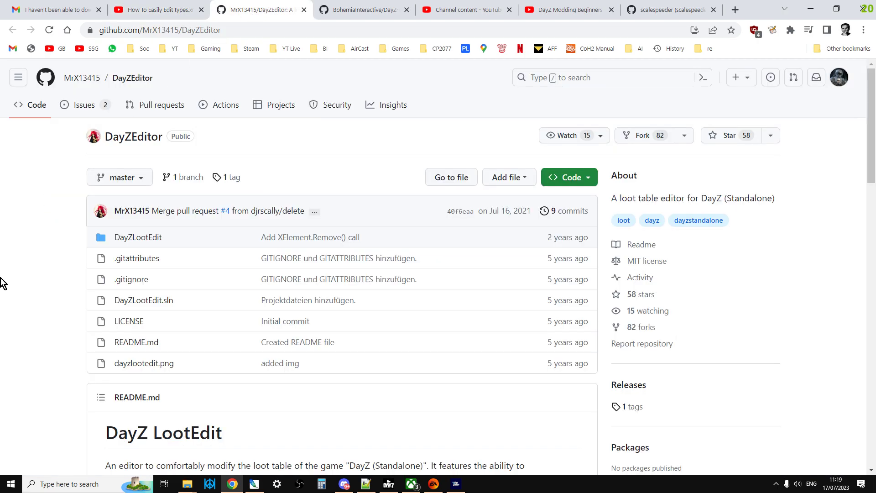
scroll(down, 3)
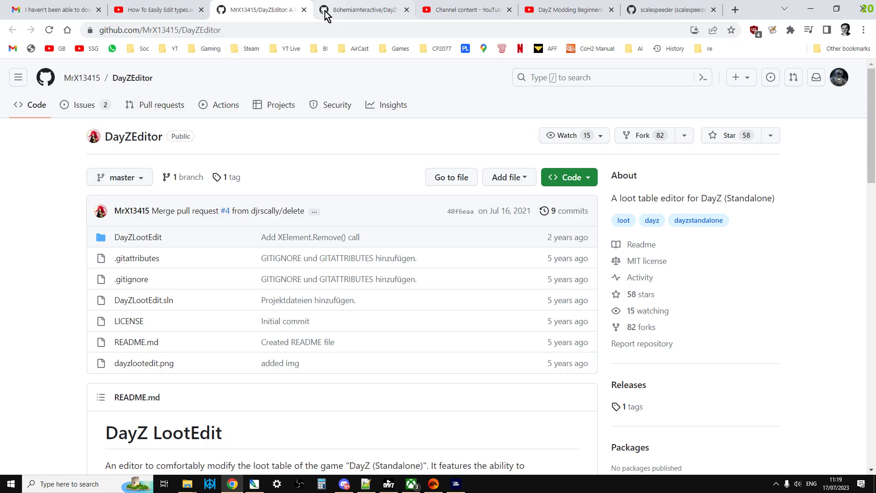
click(361, 9)
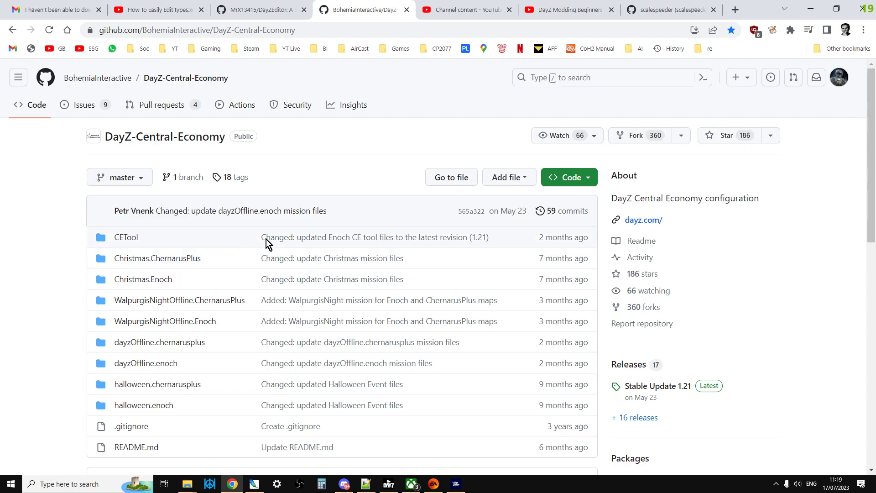
click(565, 177)
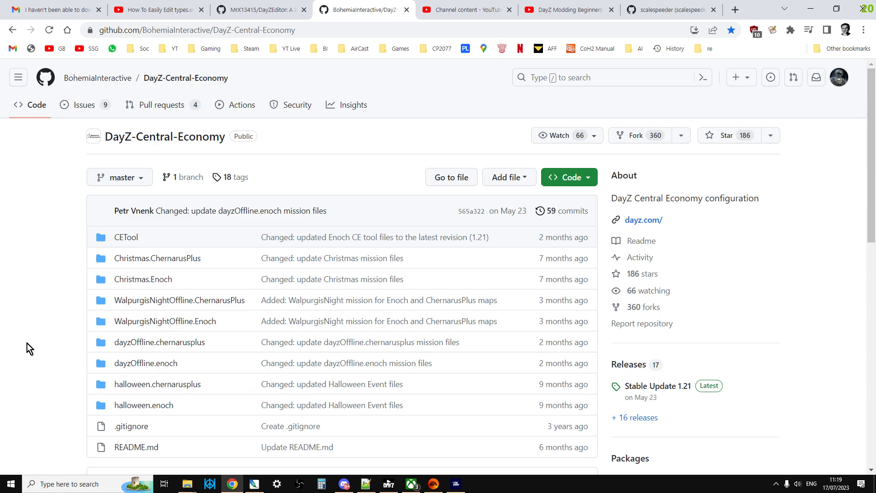
mouse_move(51, 289)
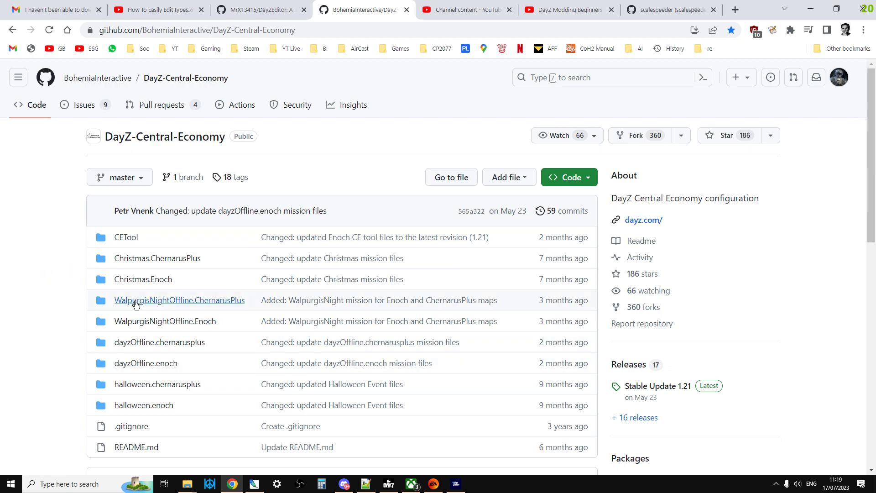
Glance at YouTube Studio channel content, then show the 24-video DayZ Modding Beginners Guides playlist.
click(466, 10)
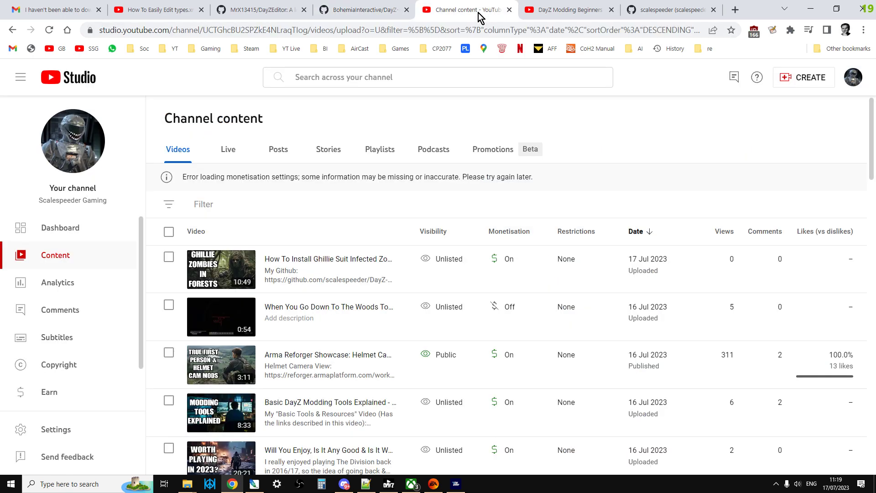
mouse_move(468, 31)
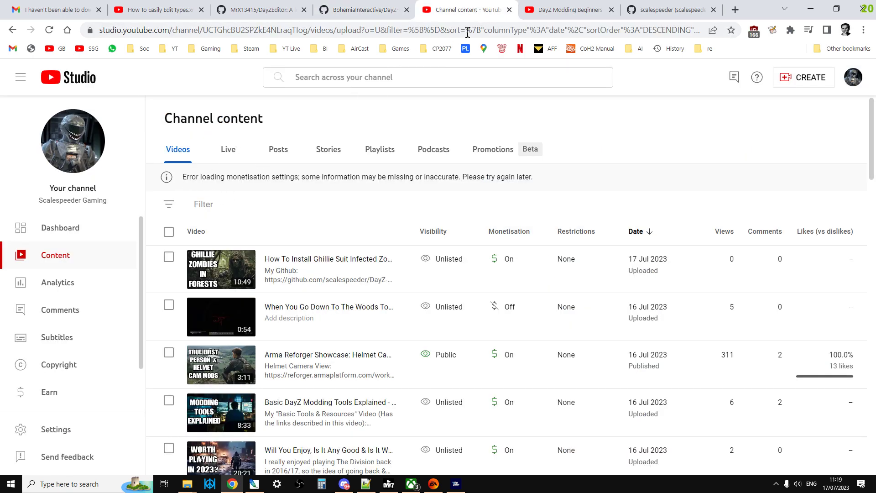
click(566, 10)
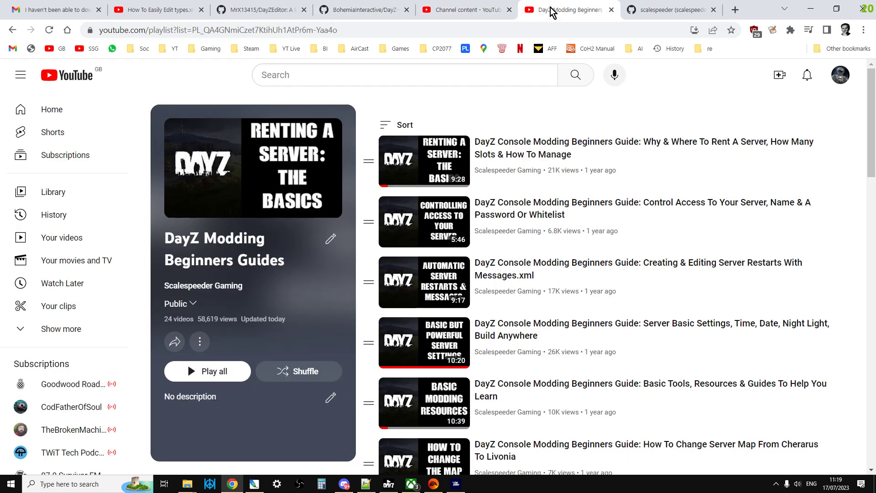
mouse_move(563, 96)
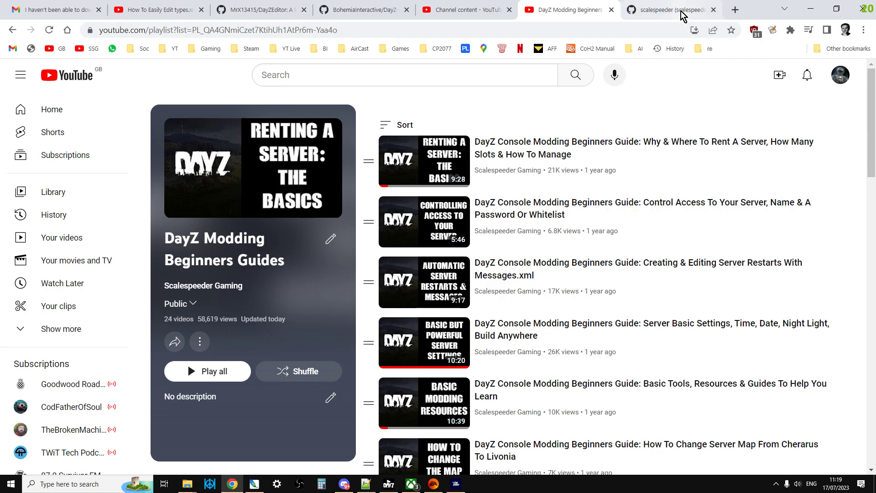
From the GitHub profile, open DayZ-1.21-Chernarus-Boosted-Loot-Complete-Vehicles and scroll its readme.
click(672, 9)
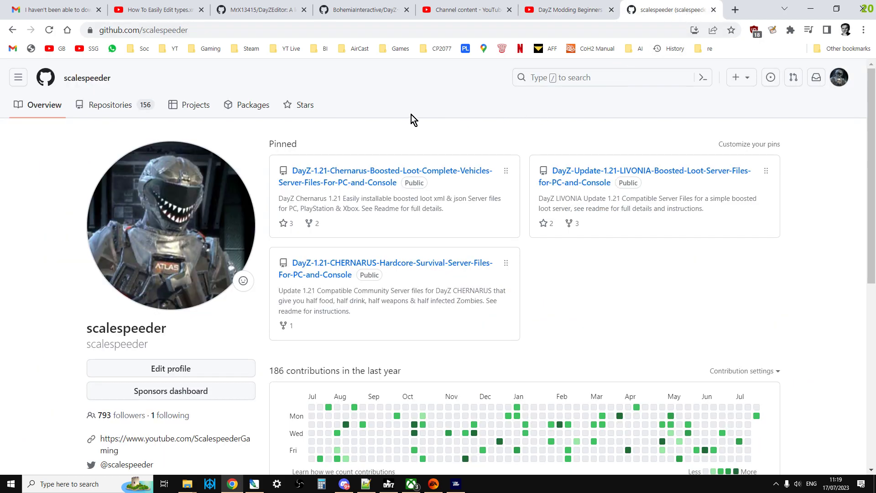
mouse_move(87, 159)
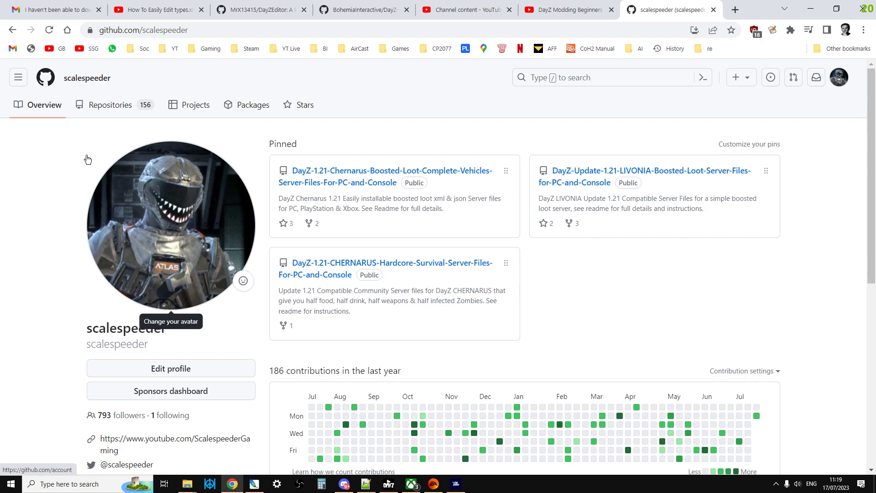
mouse_move(4, 198)
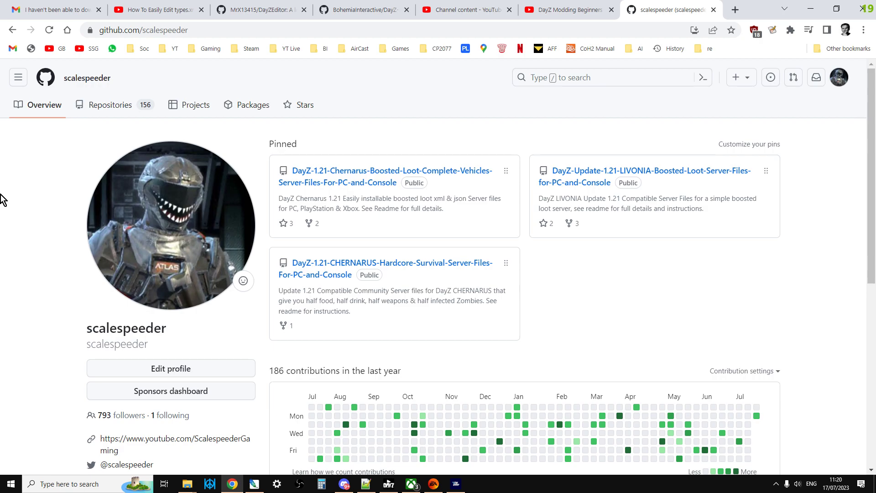
mouse_move(356, 224)
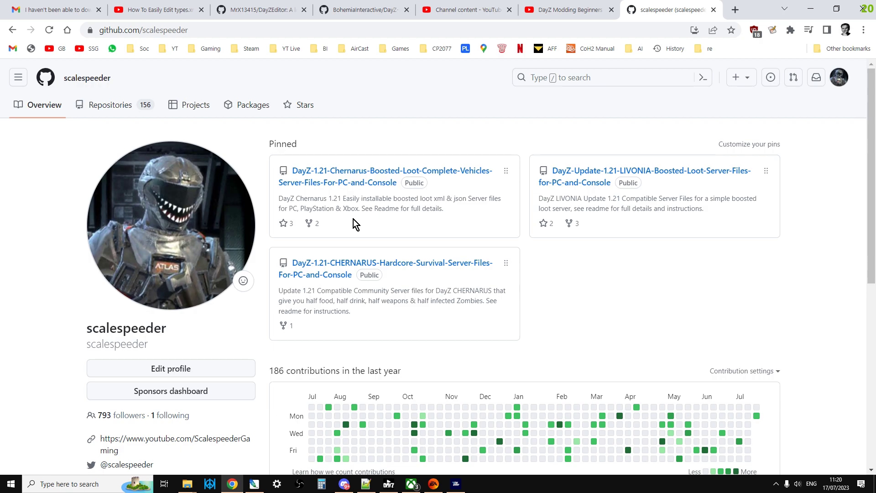
mouse_move(361, 200)
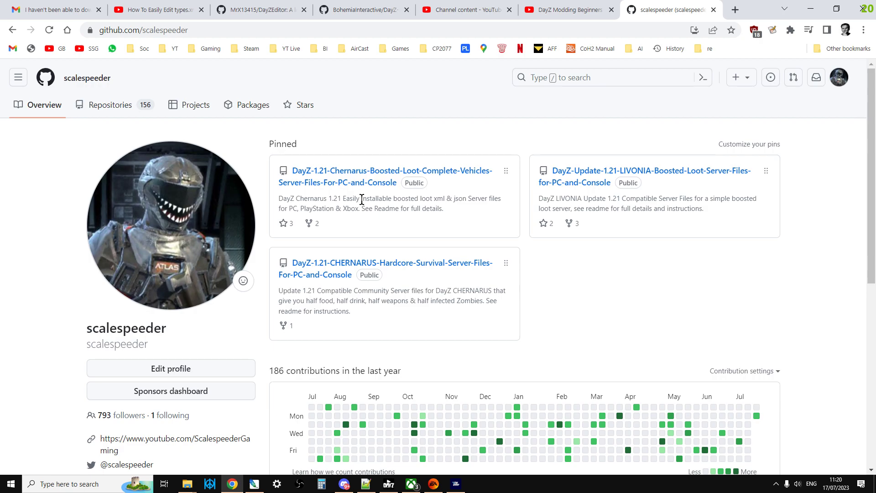
mouse_move(364, 185)
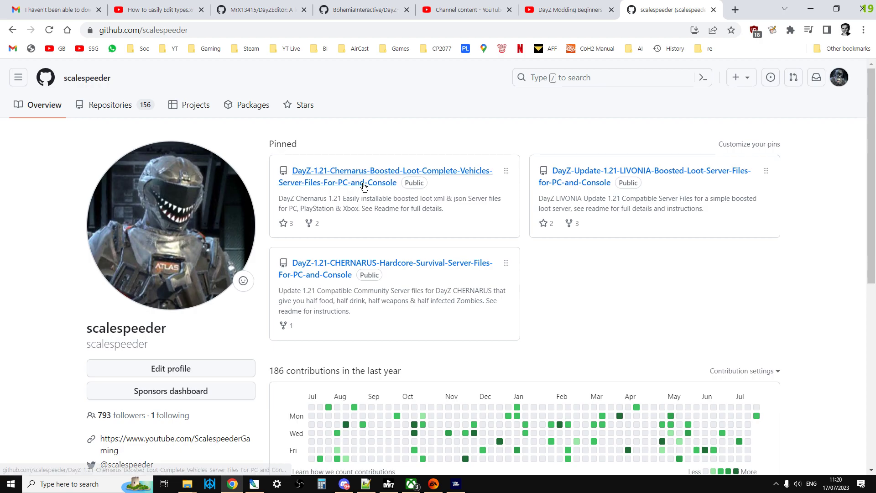
mouse_move(354, 176)
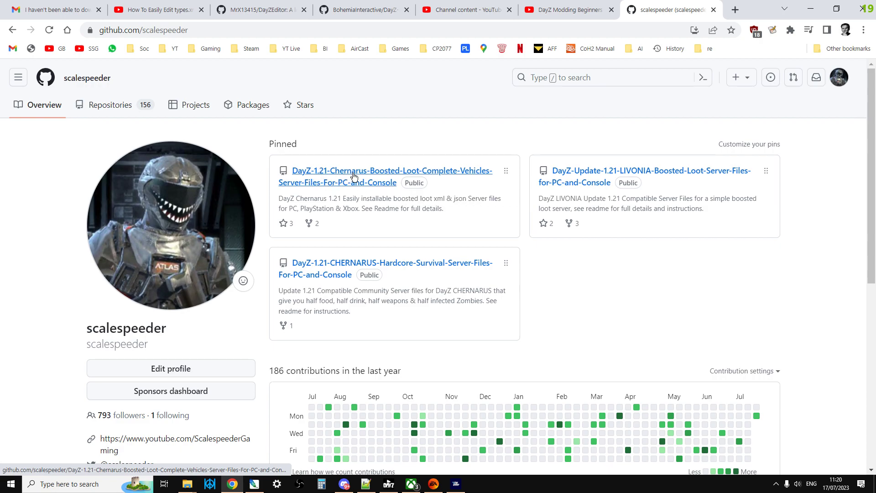
mouse_move(618, 176)
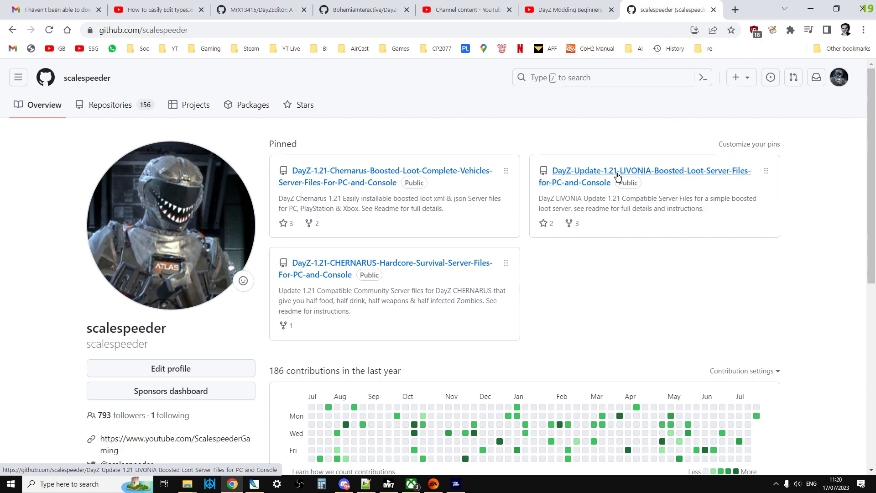
mouse_move(356, 270)
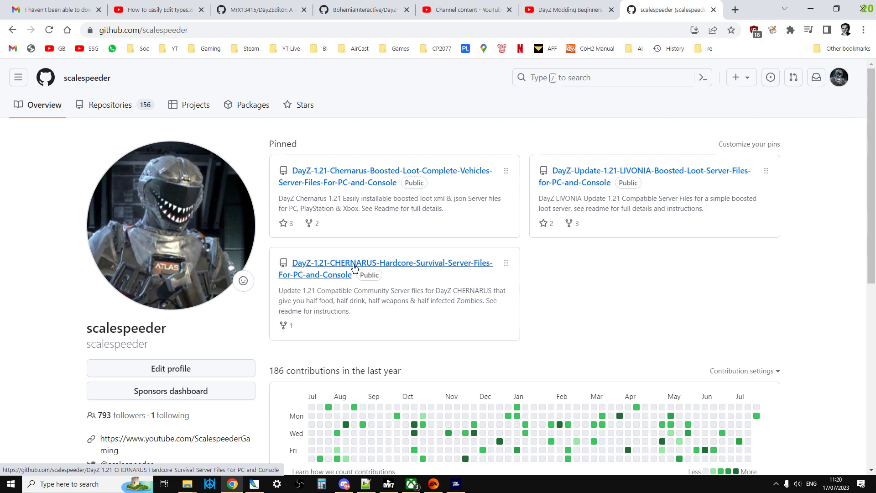
mouse_move(382, 268)
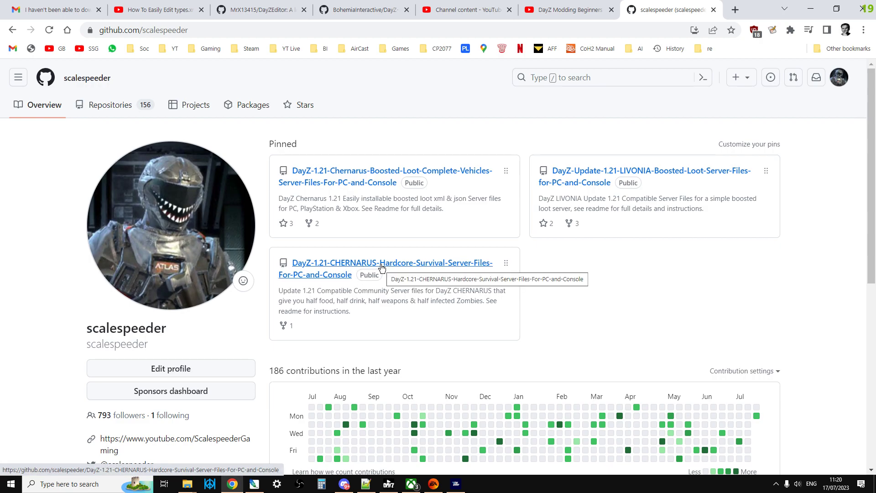
mouse_move(372, 180)
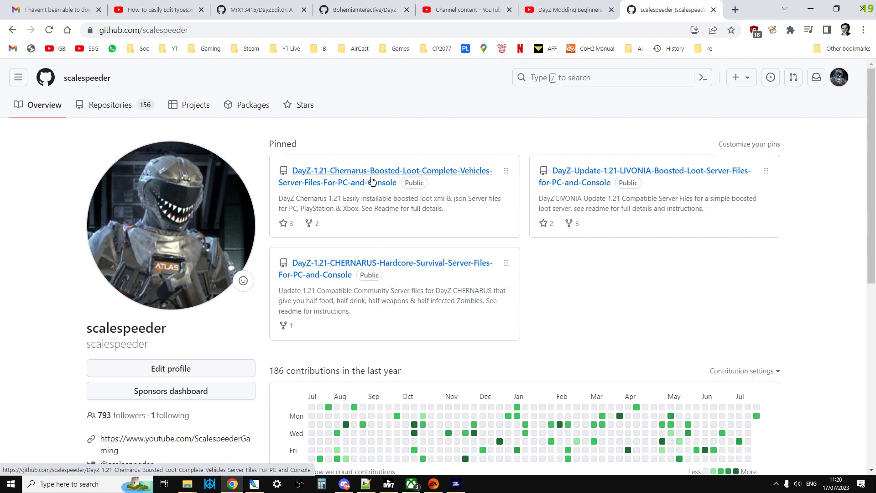
click(372, 177)
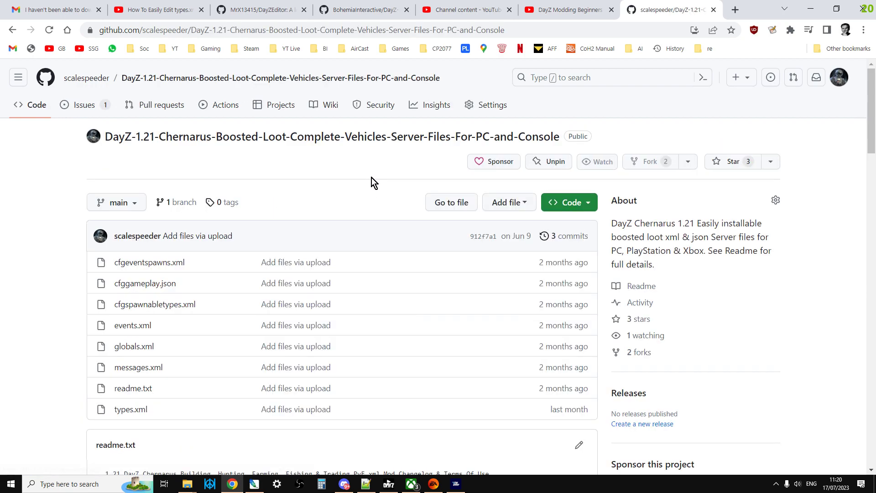
scroll(down, 3)
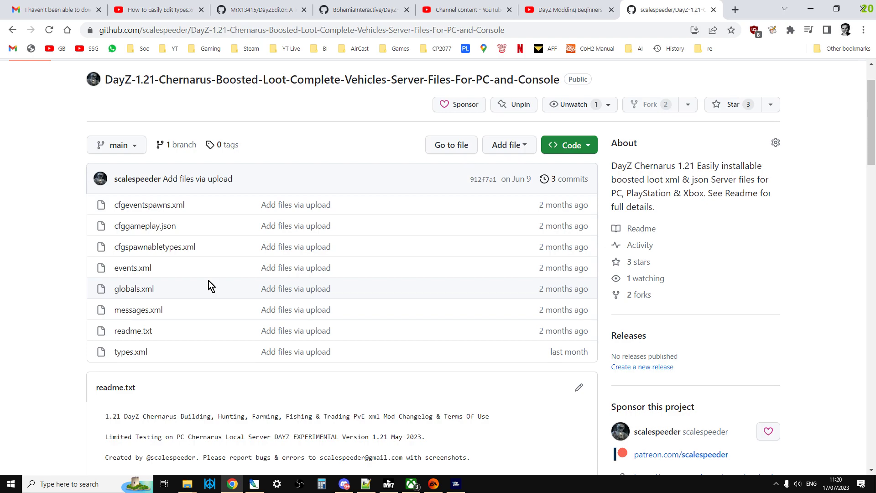
scroll(down, 3)
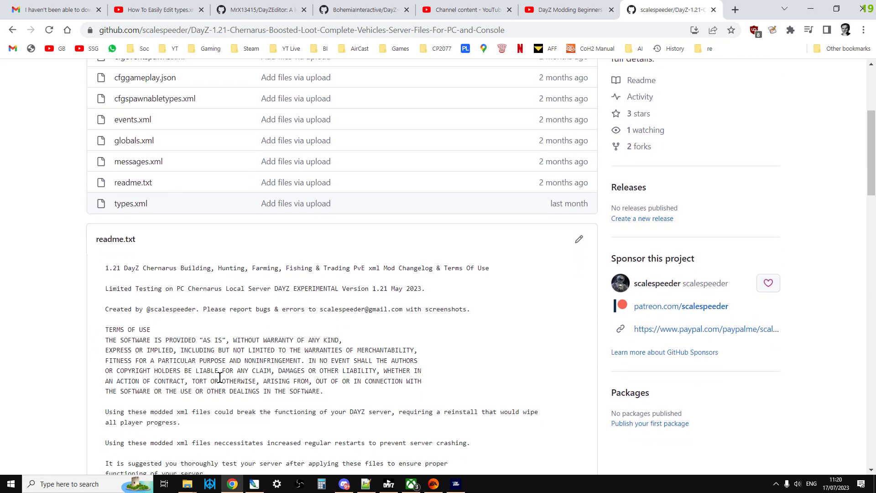
scroll(up, 3)
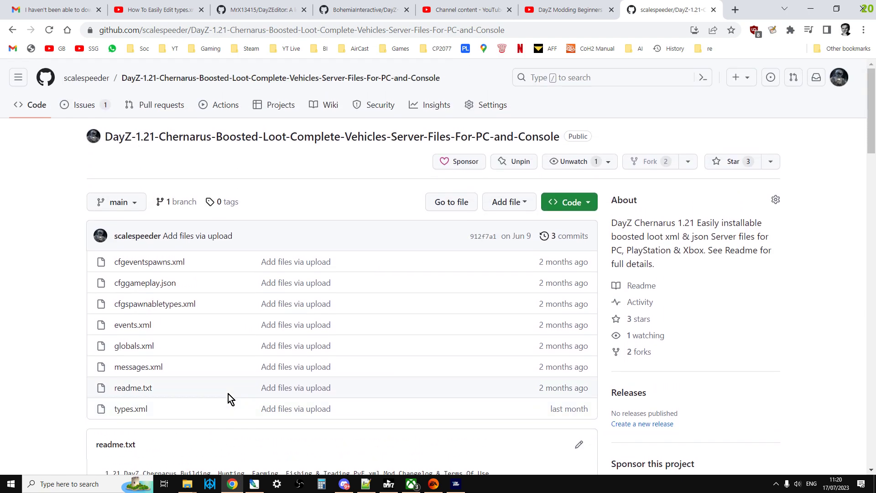
mouse_move(223, 147)
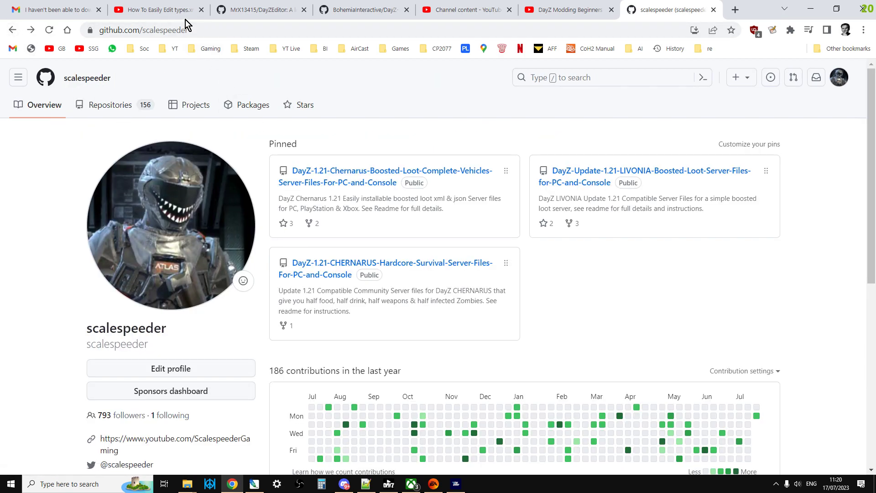
Download DayZLootEdit-v0.1.zip from the DayZ Loot Edit v0.1 release assets.
click(160, 9)
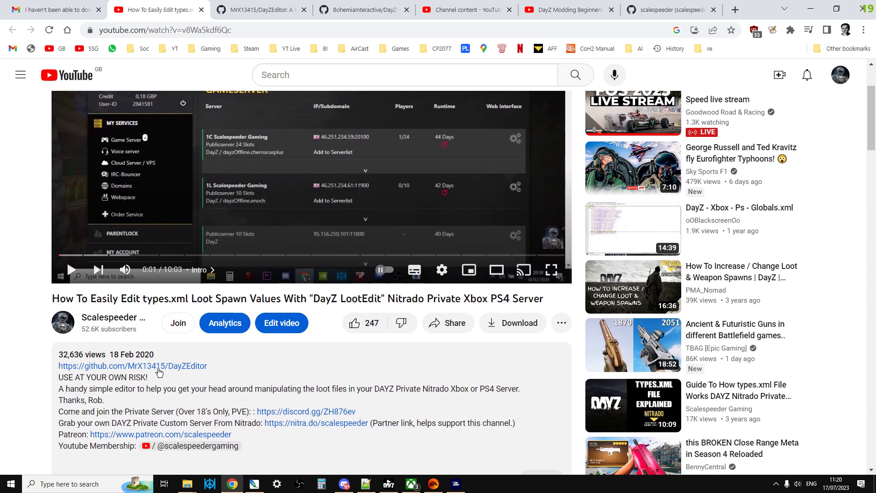
click(259, 10)
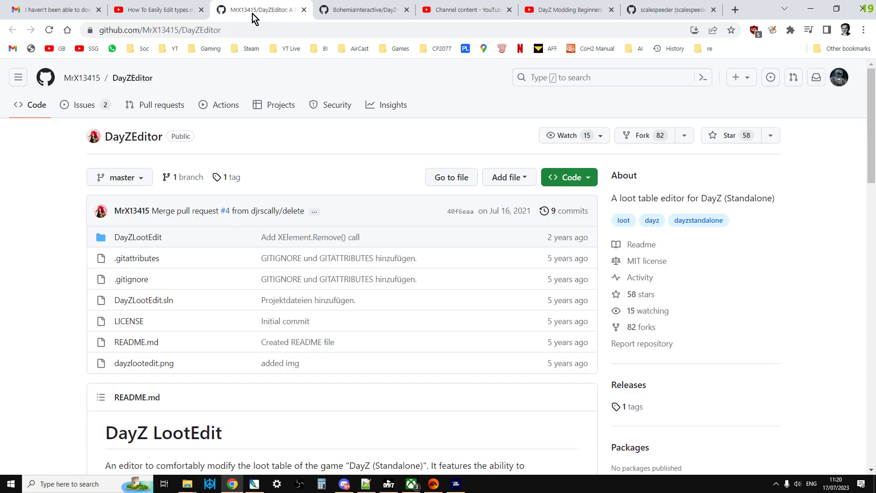
scroll(down, 3)
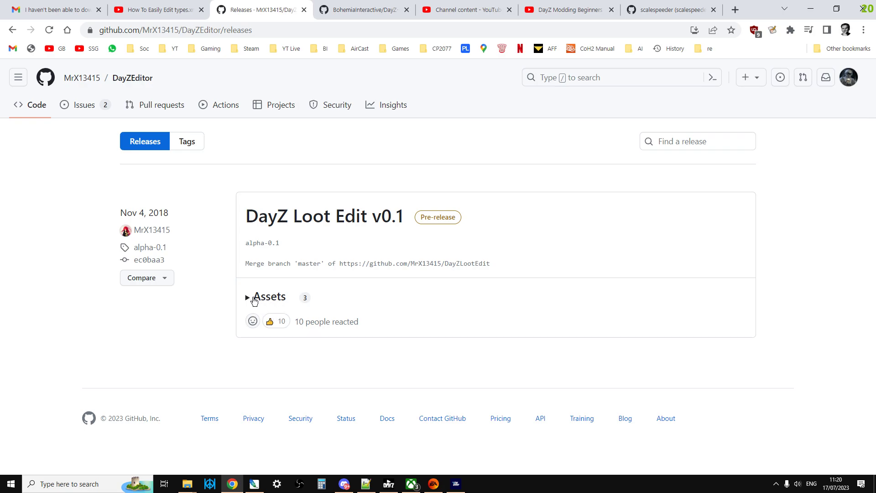
click(248, 296)
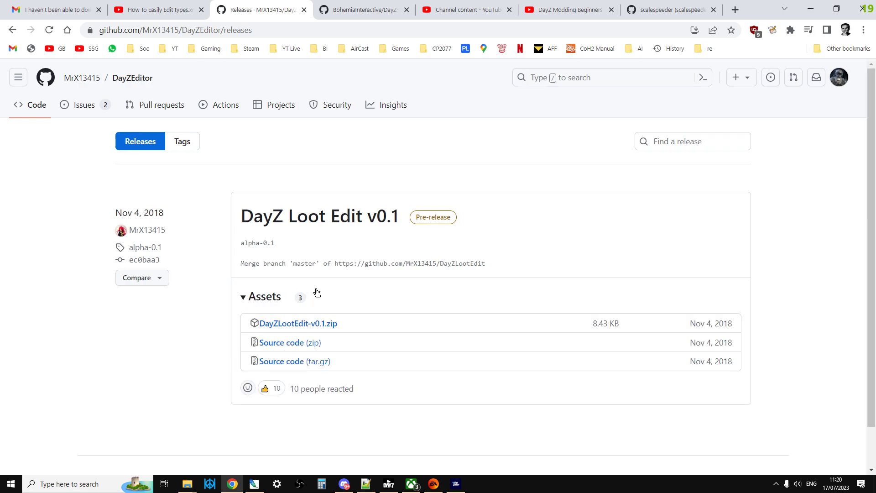
scroll(down, 3)
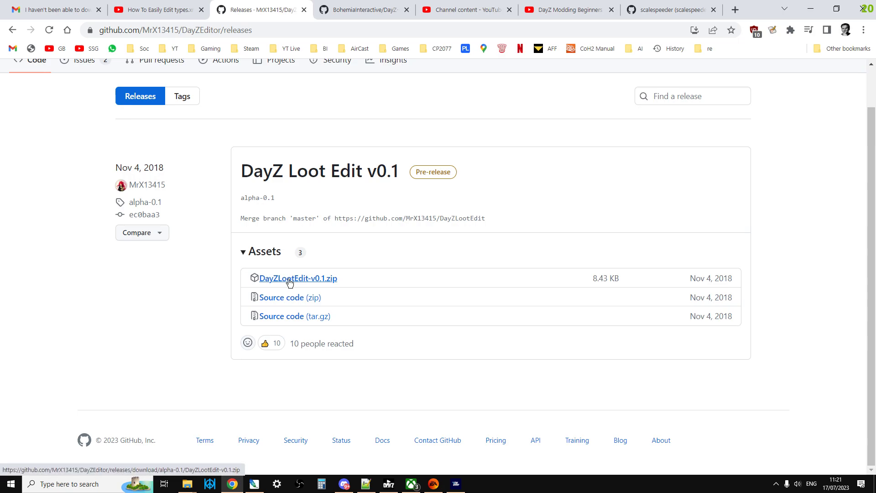
click(298, 278)
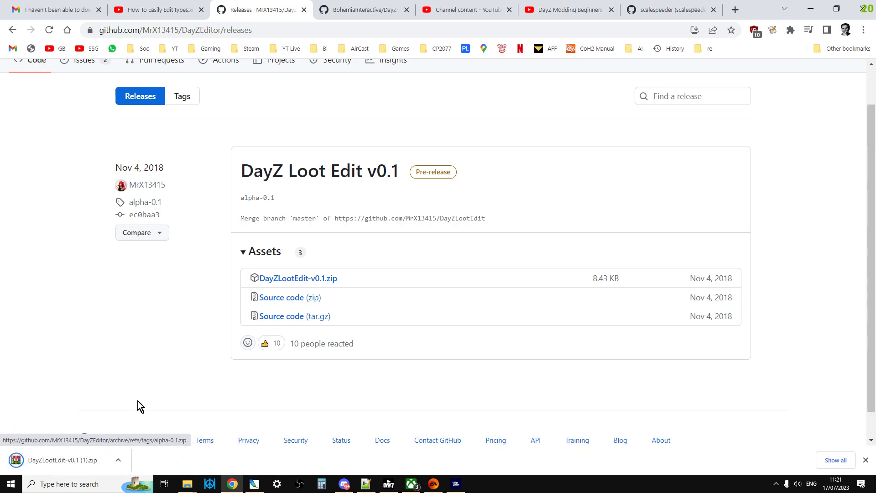
mouse_move(116, 471)
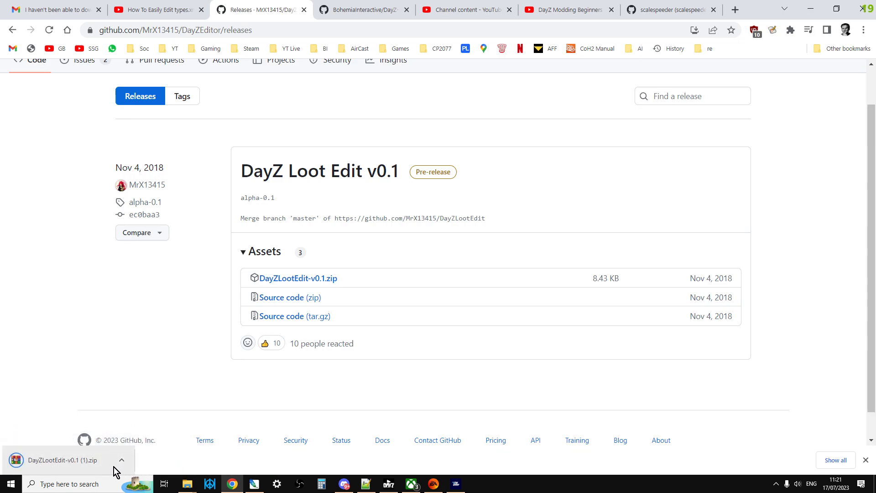
click(122, 460)
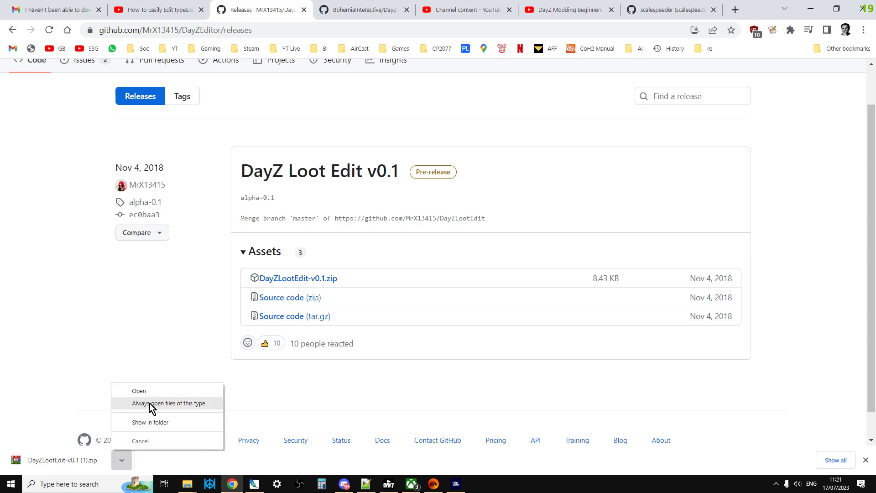
Move DayZLootEdit-v0.1.zip from Downloads into DayZ Modding and extract it there.
click(150, 422)
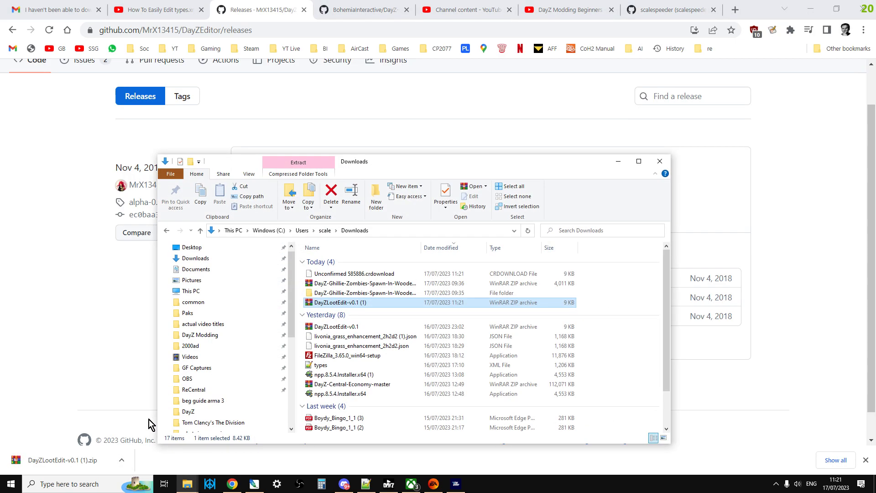
right_click(339, 302)
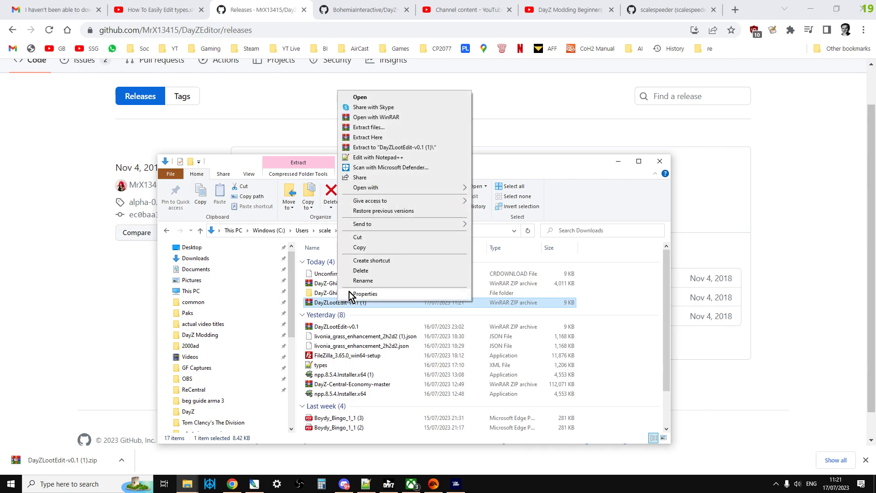
mouse_move(367, 242)
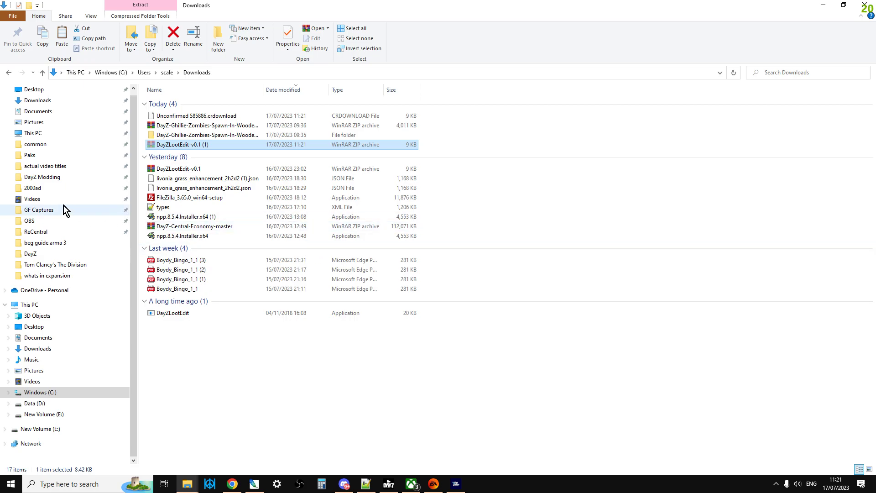
click(42, 177)
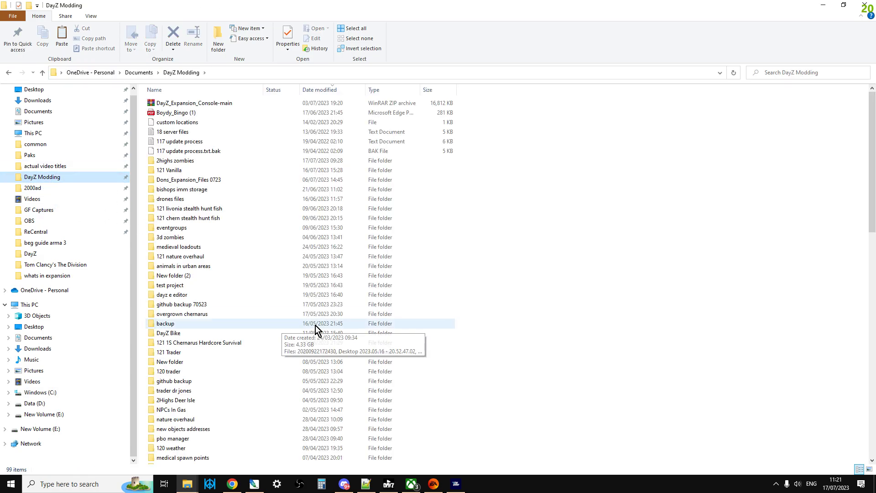
scroll(down, 3)
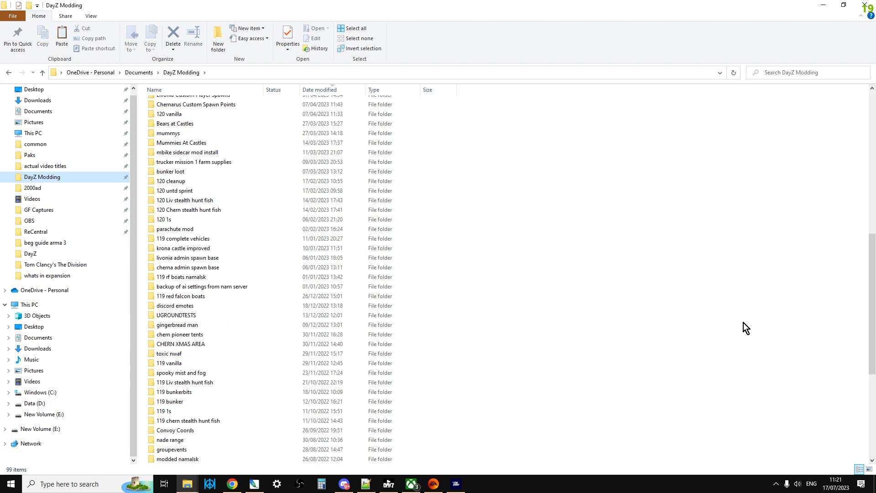
right_click(632, 432)
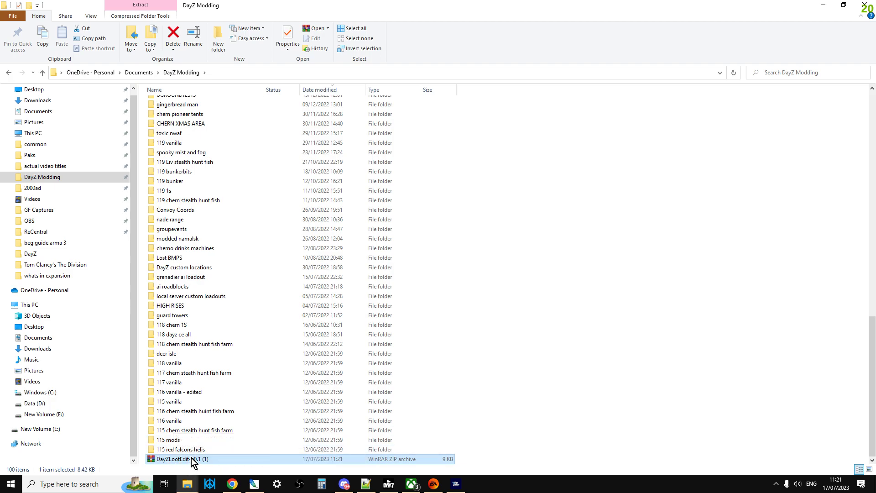
right_click(179, 458)
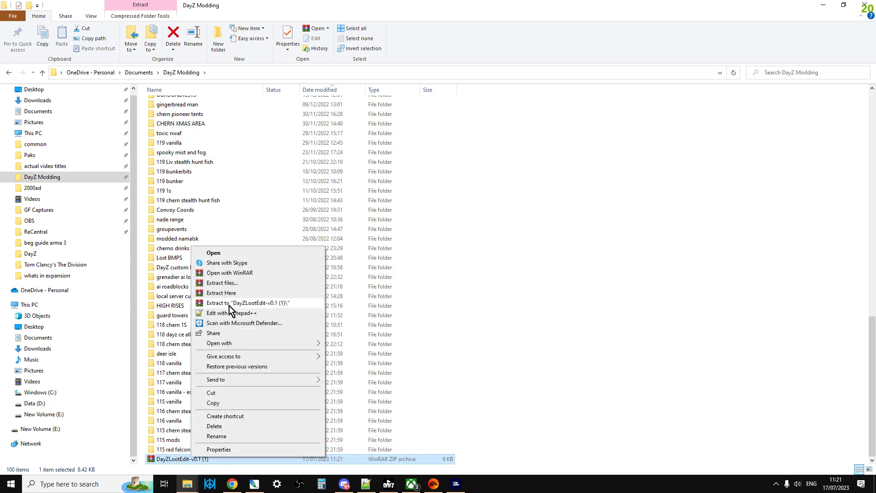
mouse_move(221, 292)
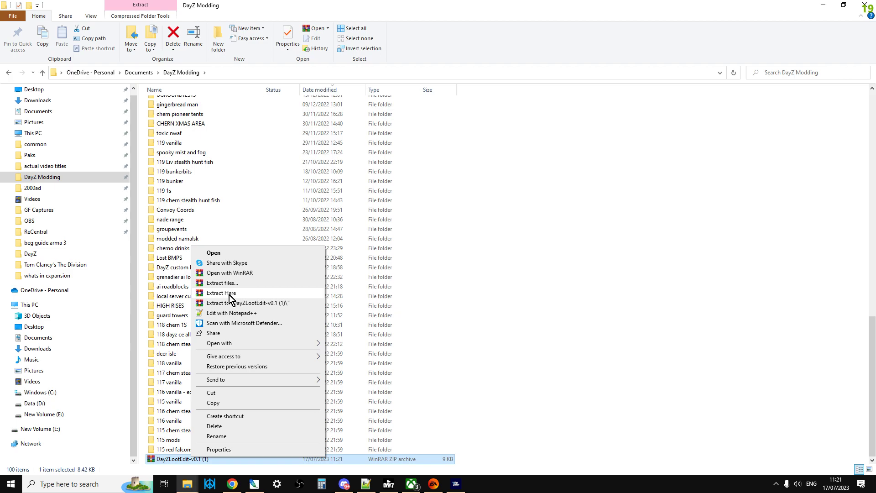
click(221, 293)
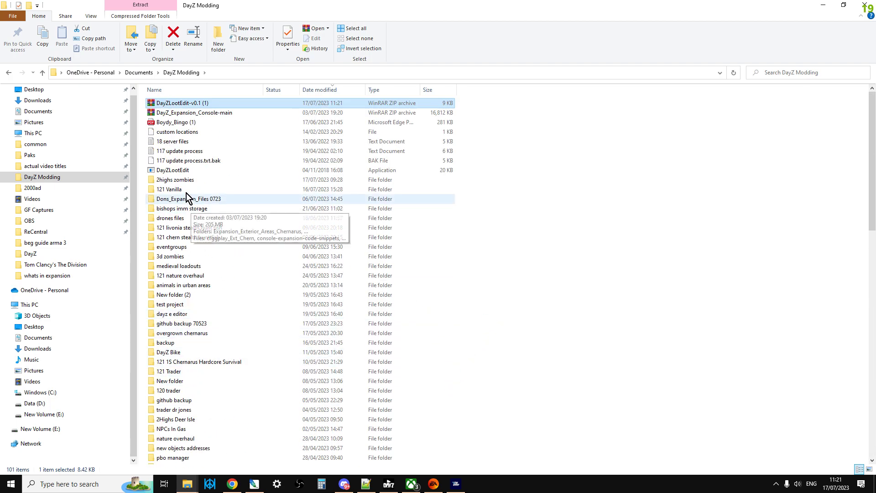
mouse_move(176, 176)
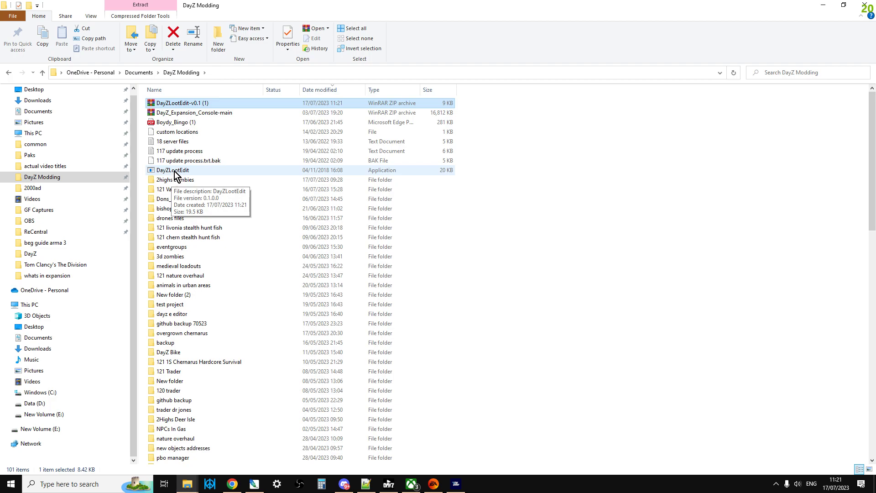
Launch DayZLootEdit maximized and open its Load dialog for an XML file.
double_click(171, 170)
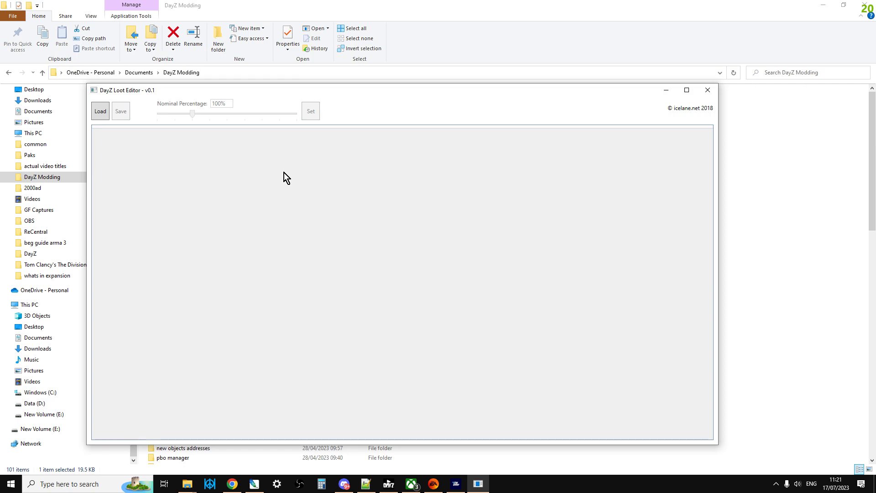
click(686, 90)
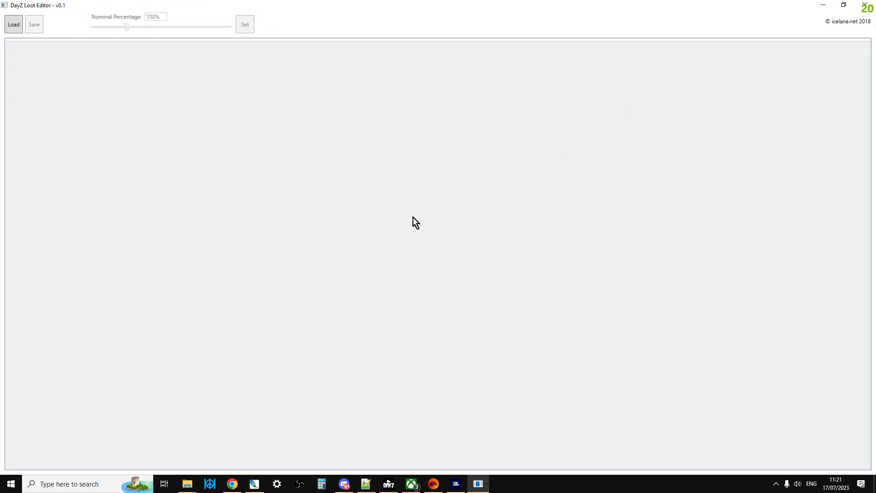
click(13, 25)
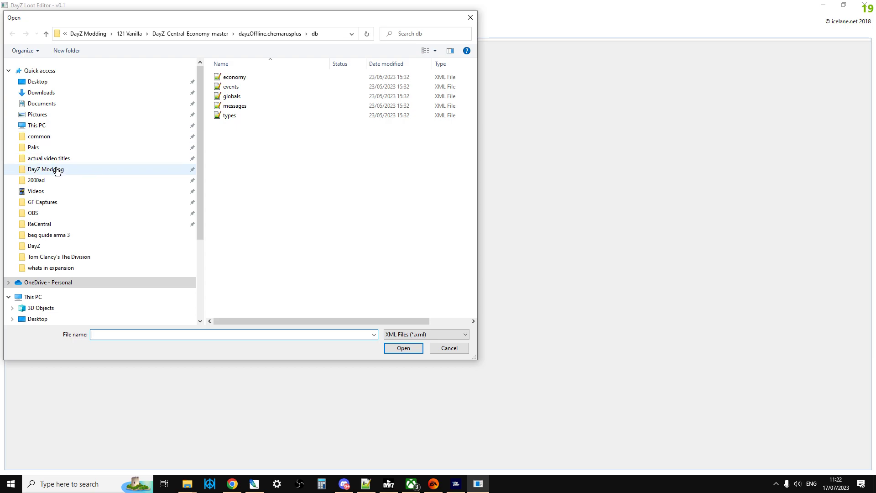
Load types.xml from DayZServer\mpmissions\dayzOffline.chernarusplus\db into the editor.
click(38, 136)
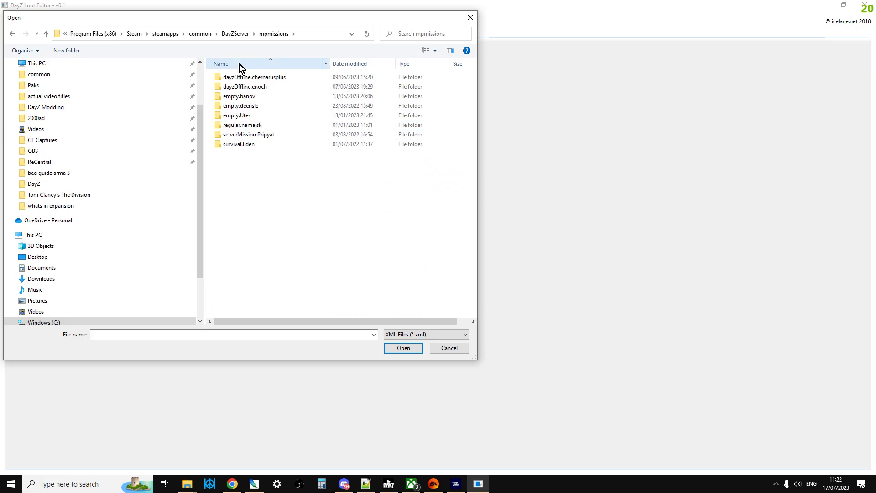
double_click(254, 77)
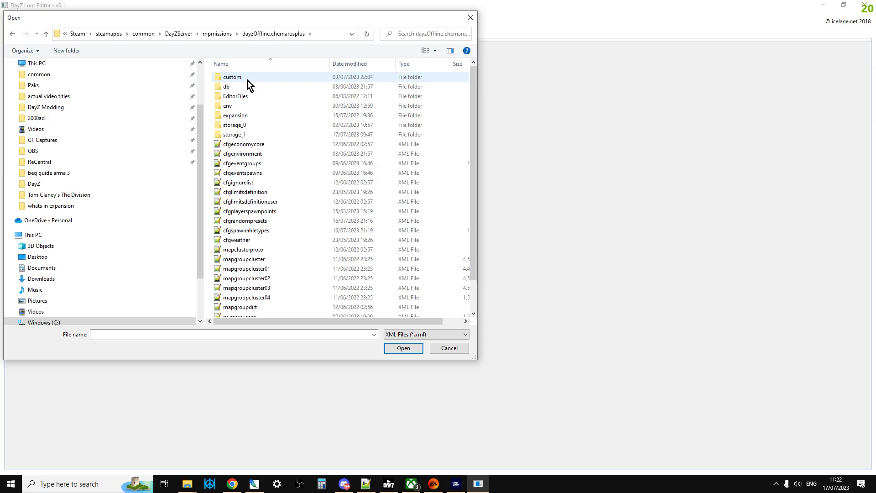
double_click(225, 86)
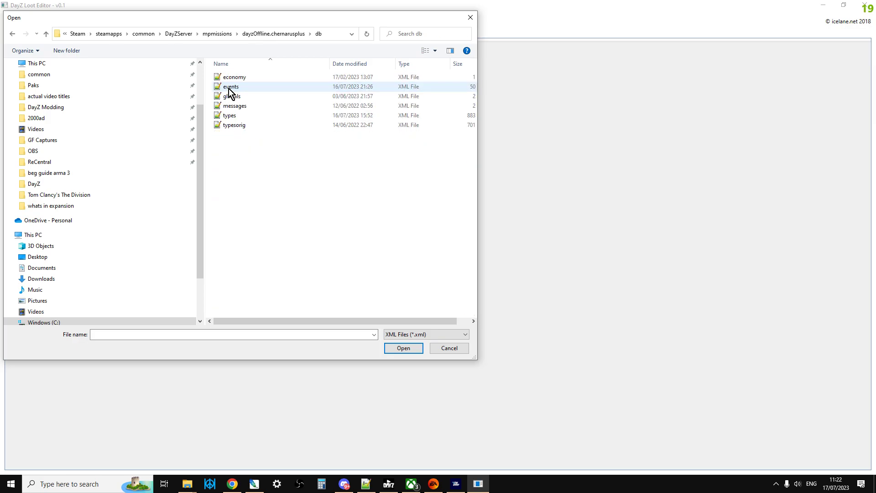
click(229, 115)
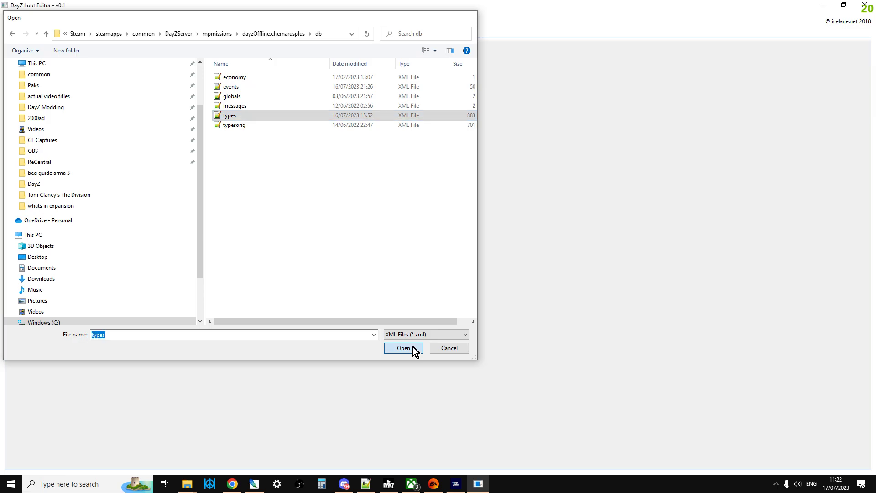
click(404, 348)
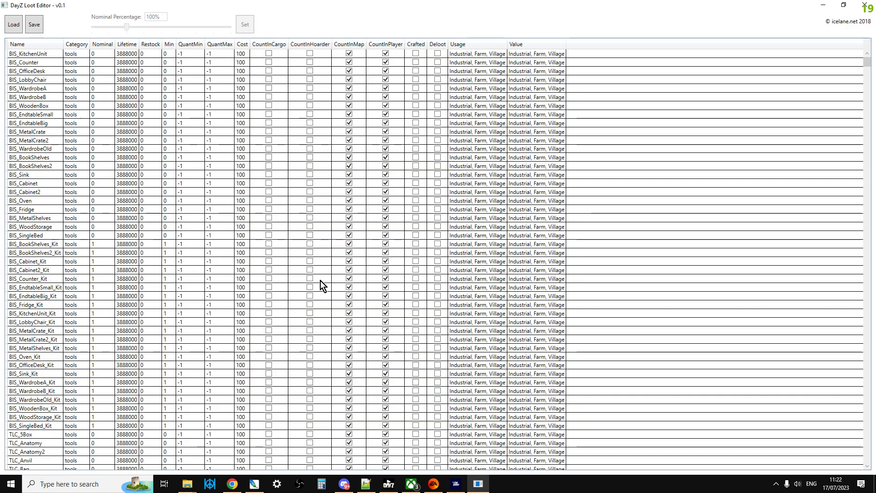
scroll(down, 3)
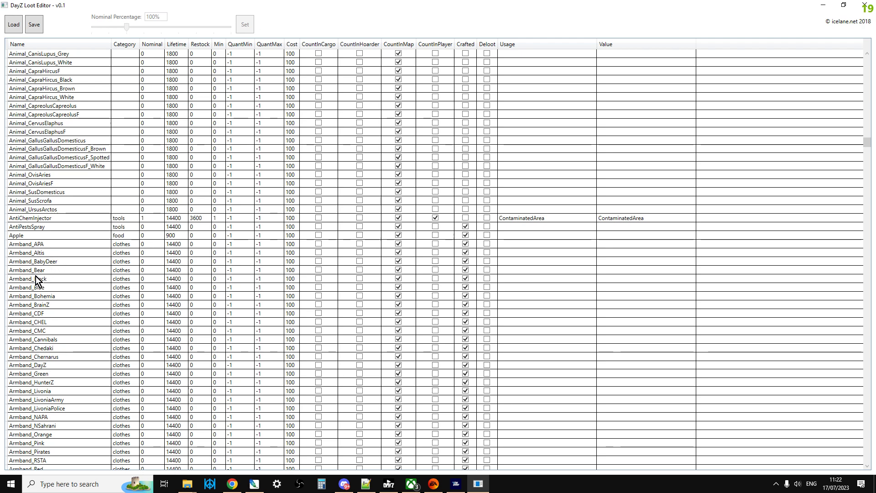
scroll(down, 3)
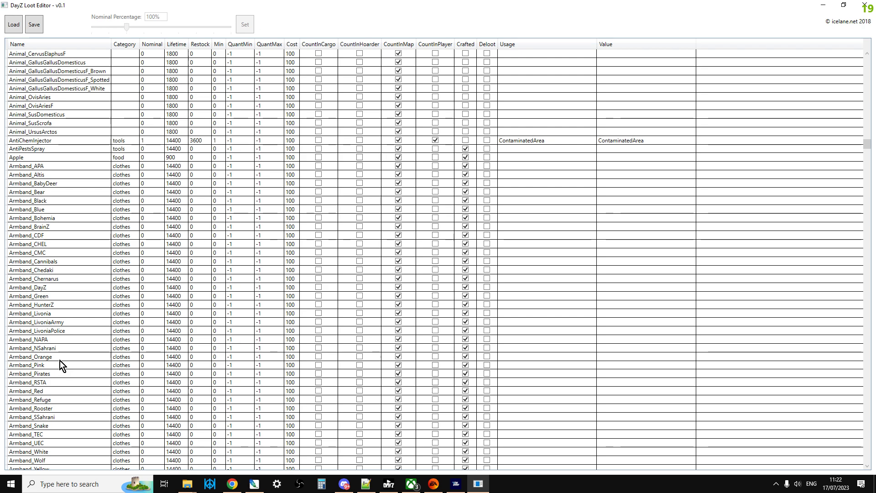
mouse_move(106, 195)
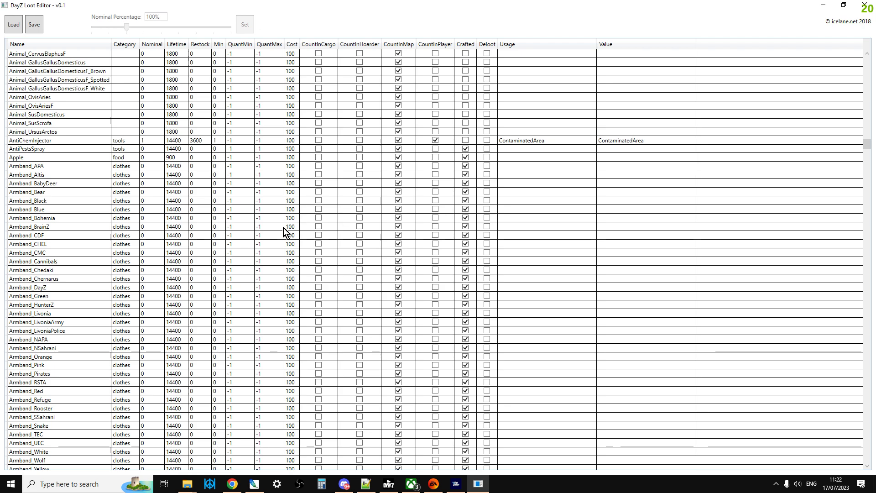
mouse_move(154, 143)
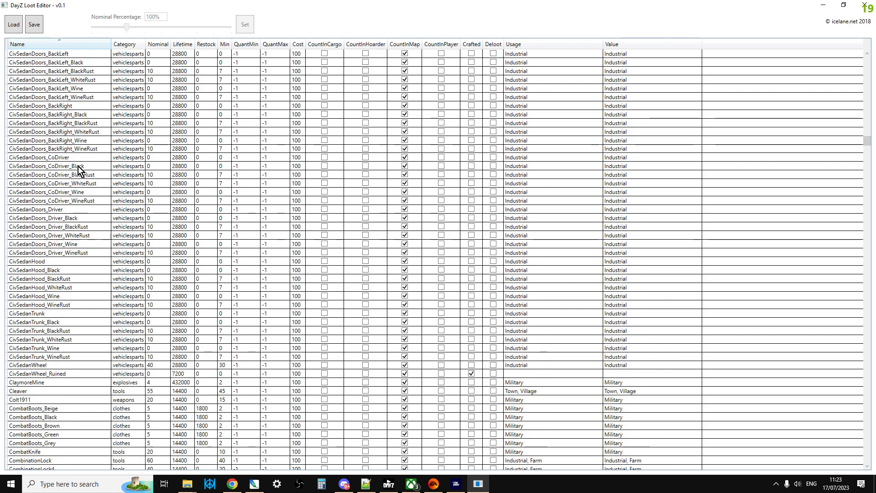
scroll(down, 3)
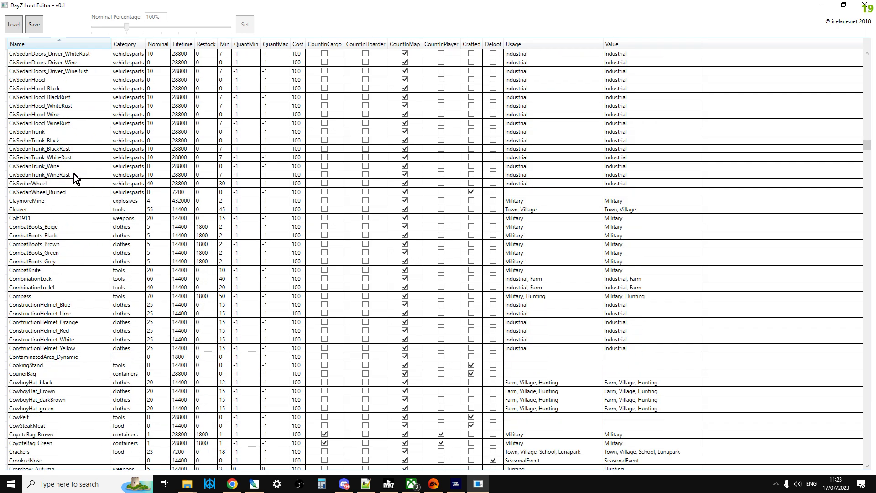
click(124, 44)
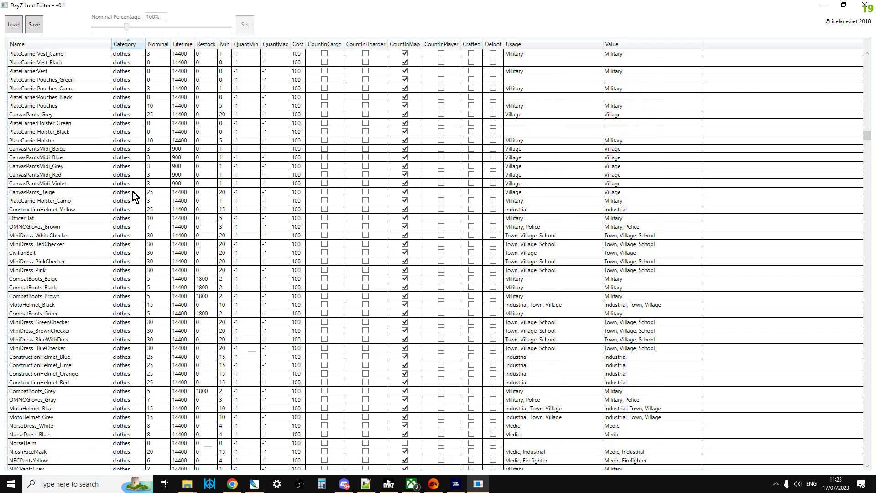
scroll(down, 3)
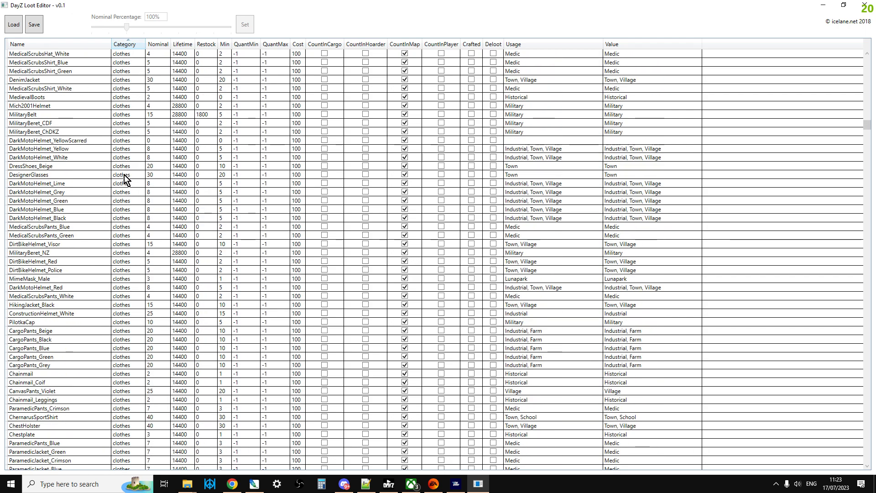
scroll(down, 3)
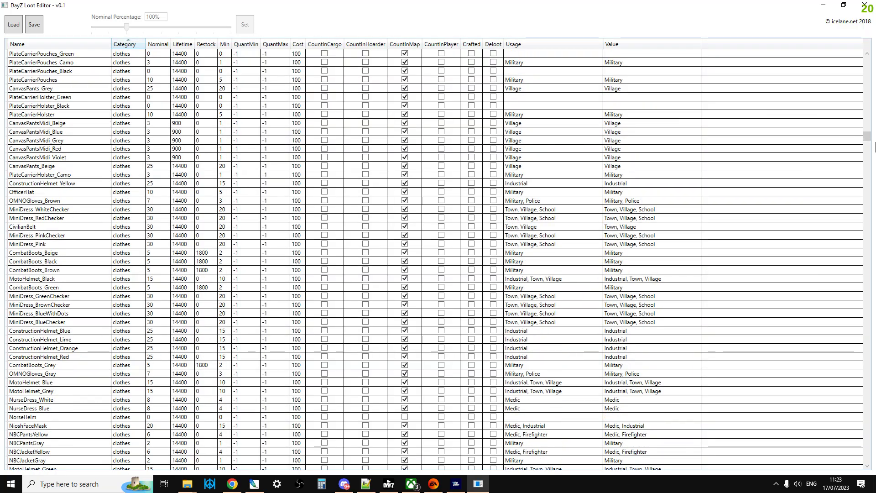
scroll(down, 3)
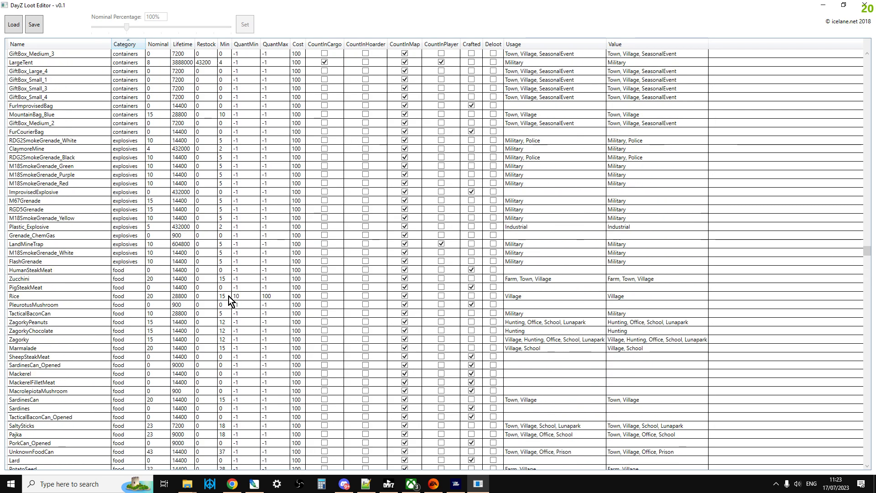
mouse_move(58, 283)
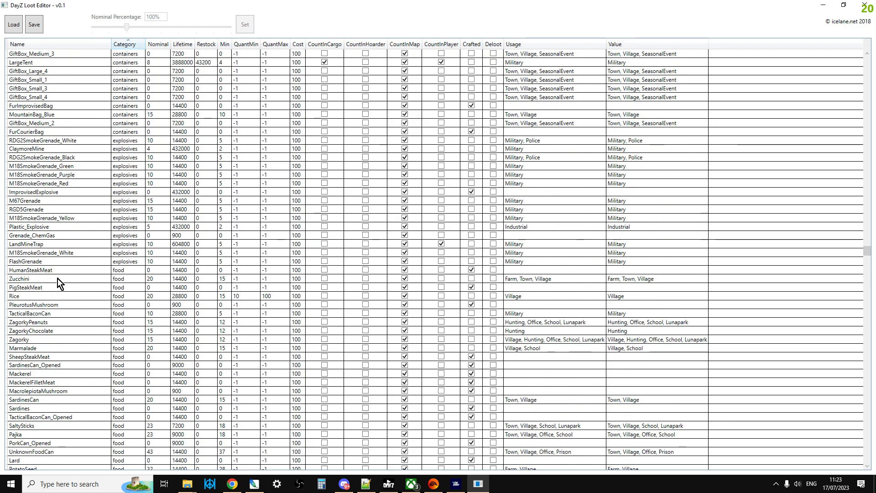
Select the Zucchini row among the food items.
click(19, 279)
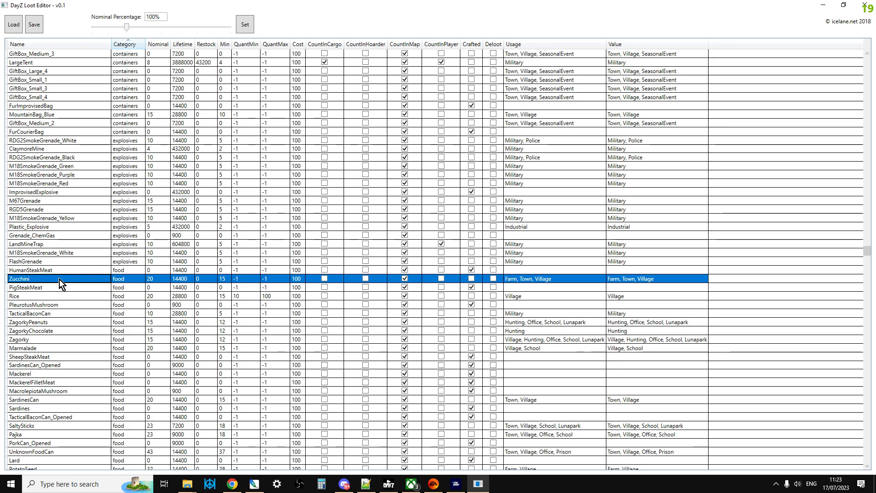
mouse_move(67, 318)
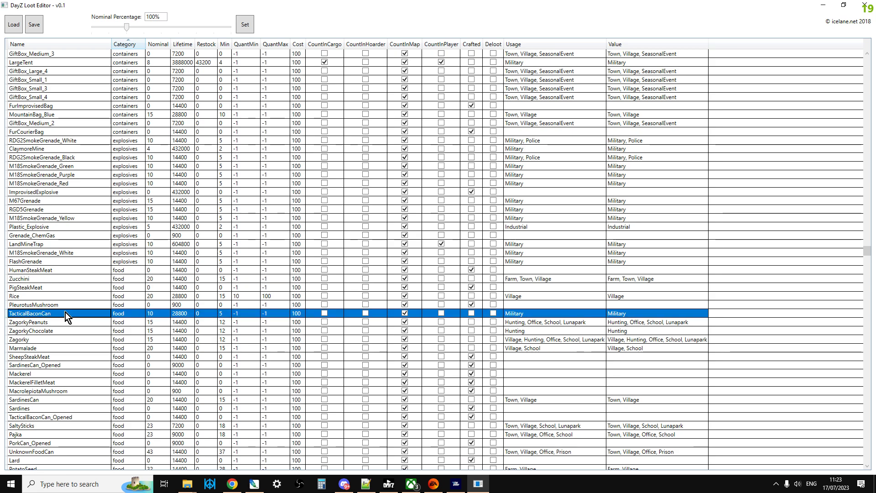
mouse_move(336, 474)
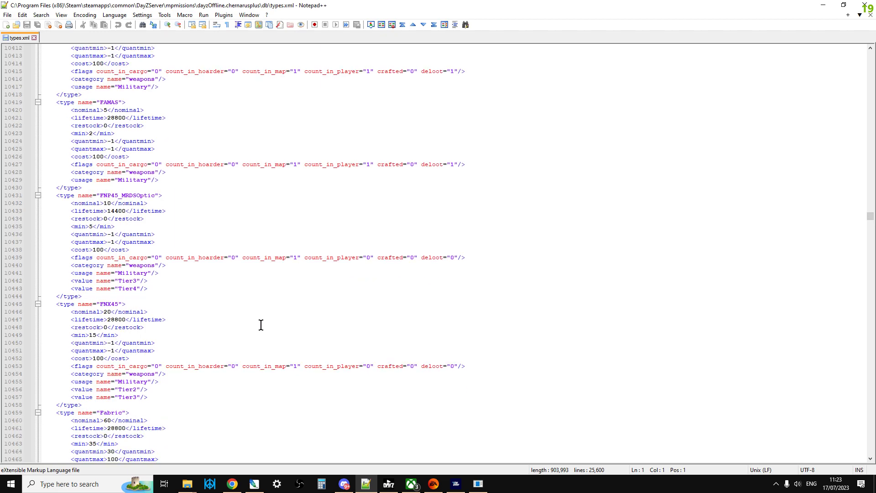
scroll(down, 3)
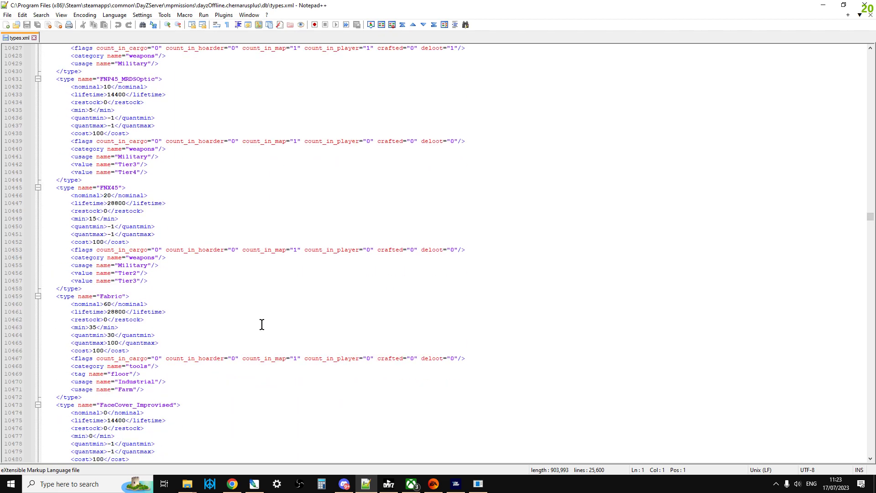
mouse_move(296, 310)
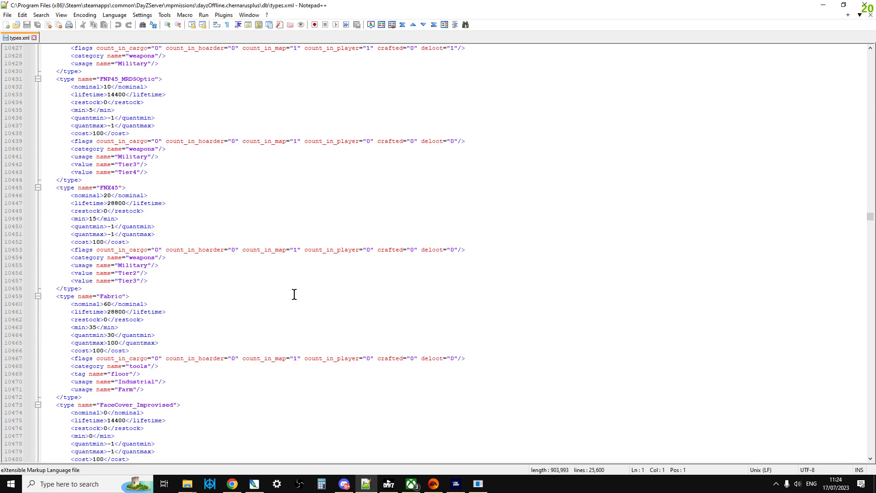
scroll(down, 3)
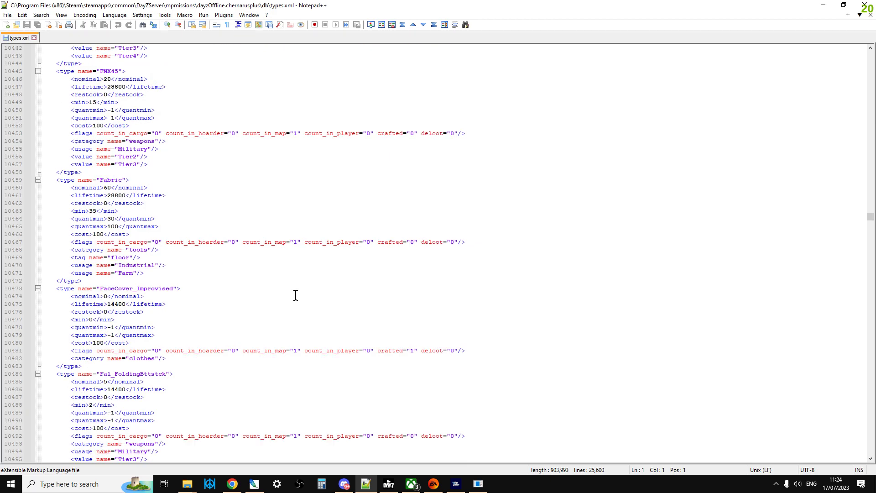
scroll(down, 3)
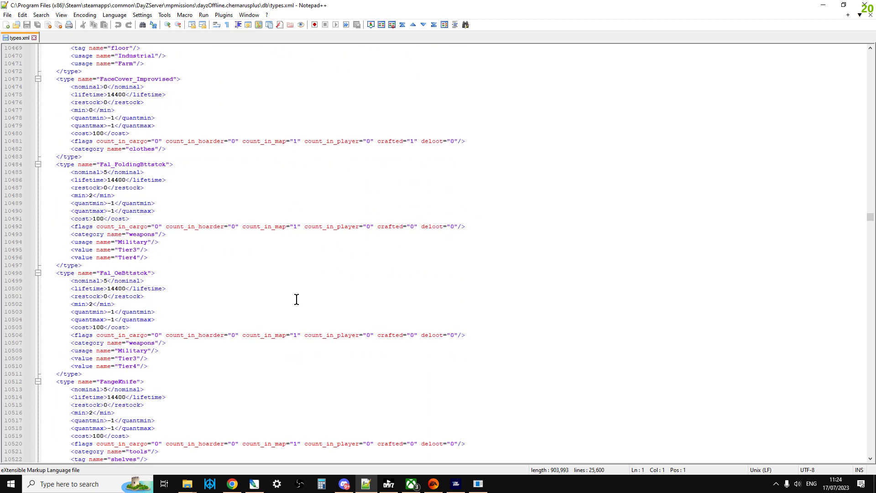
scroll(down, 3)
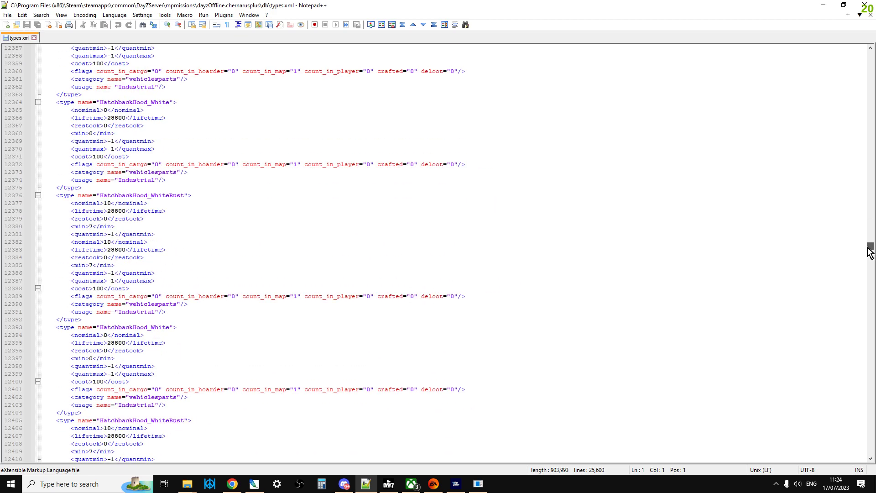
scroll(down, 3)
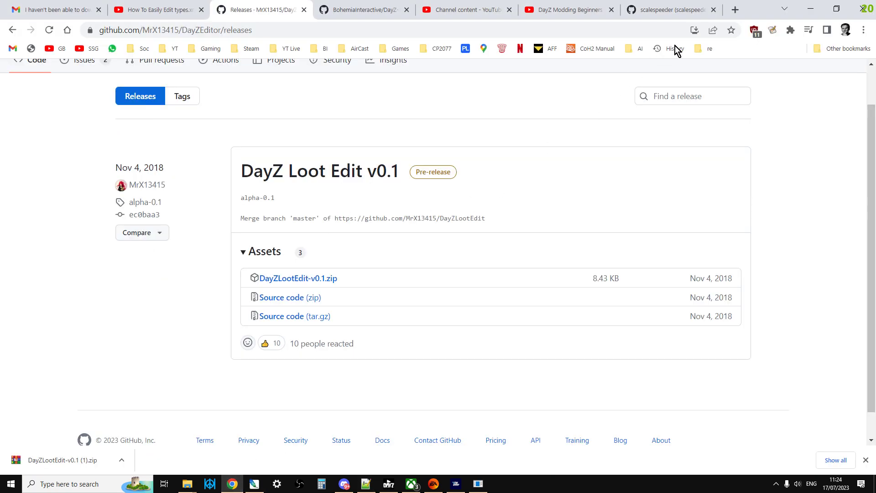
Open the Validate XML files site from the BI bookmarks, then return to Notepad++.
click(737, 9)
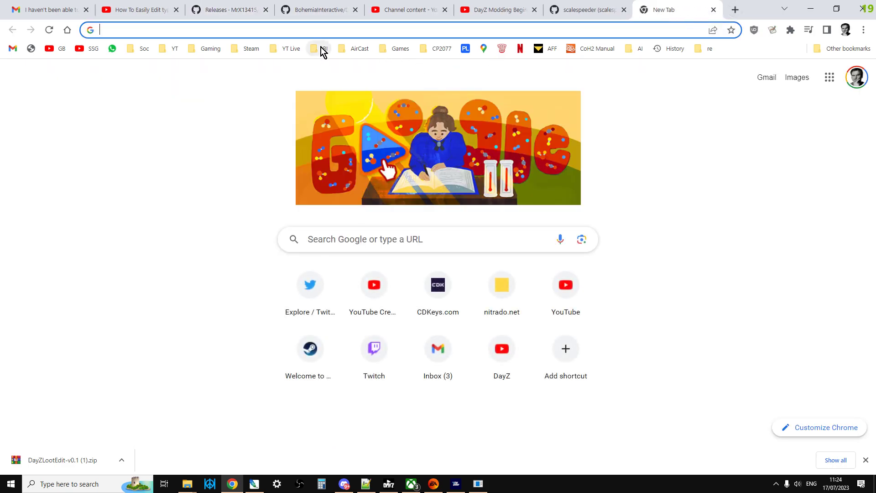
click(319, 48)
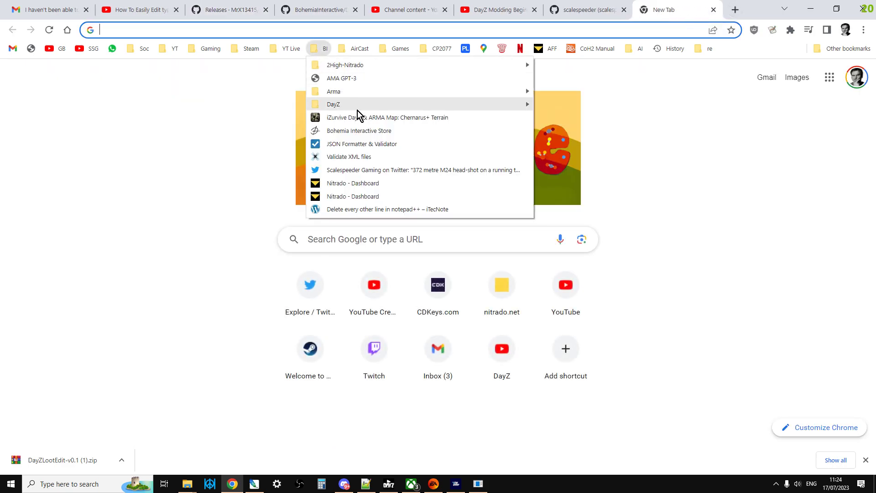
click(348, 156)
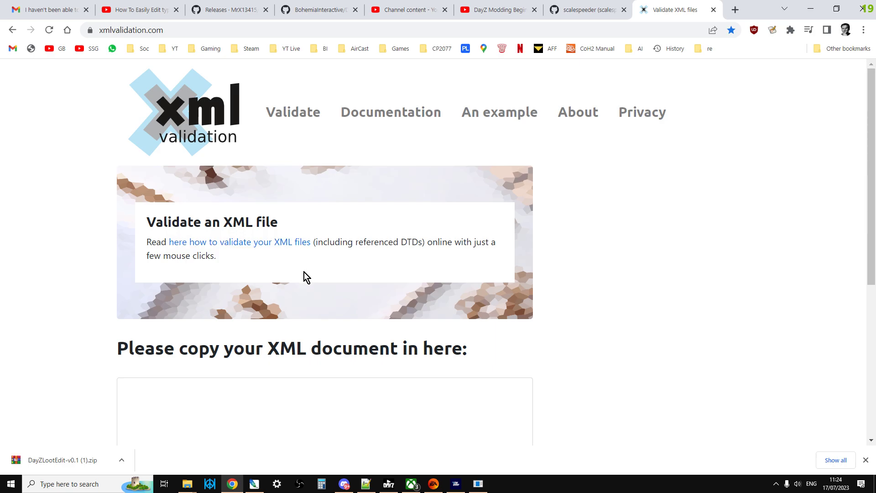
mouse_move(280, 330)
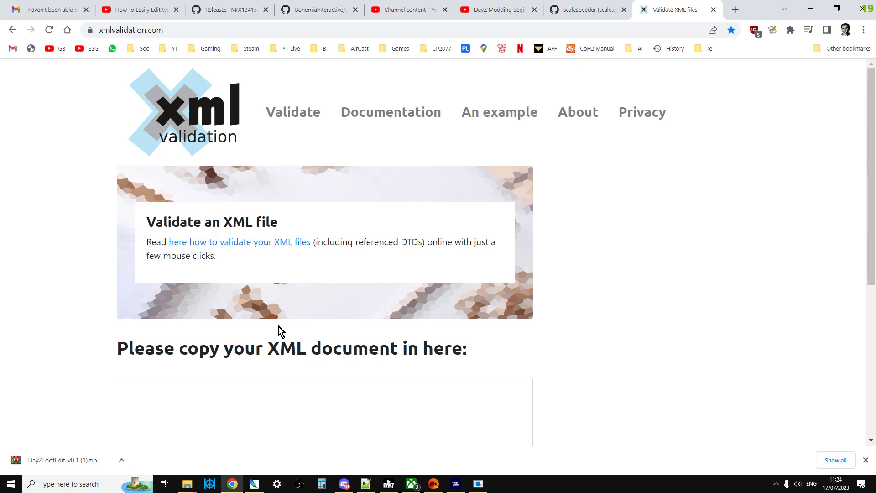
scroll(down, 3)
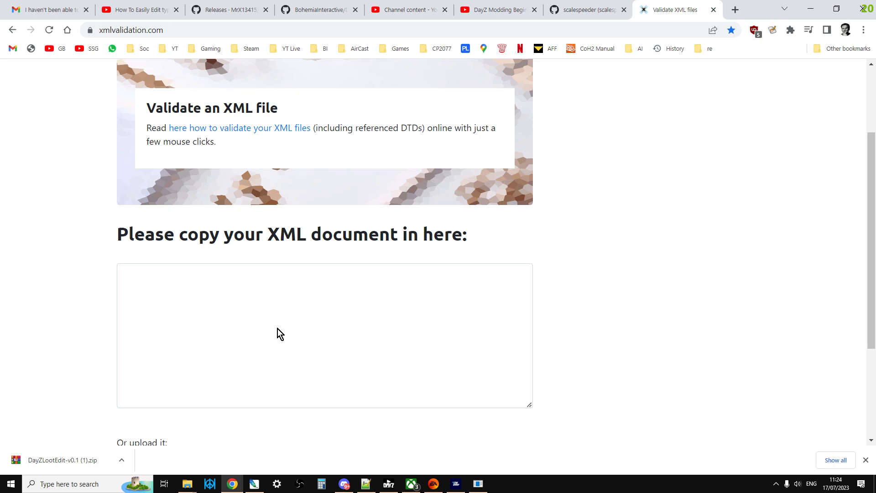
scroll(down, 3)
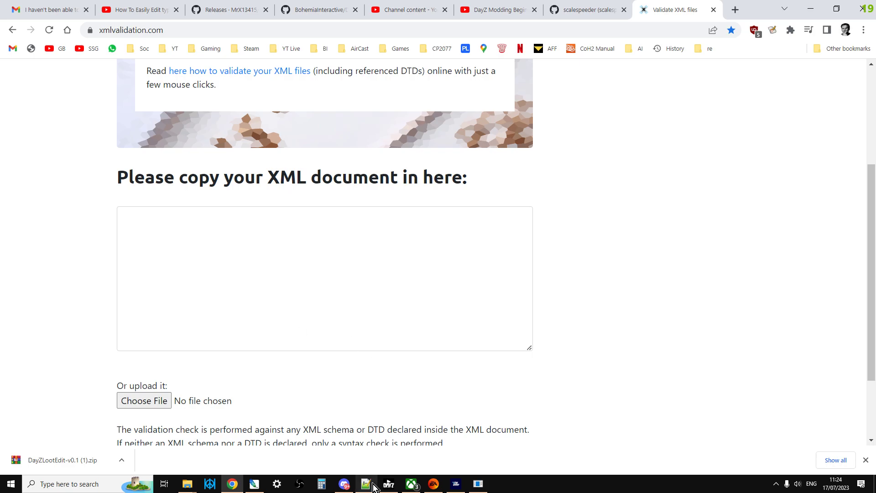
click(366, 483)
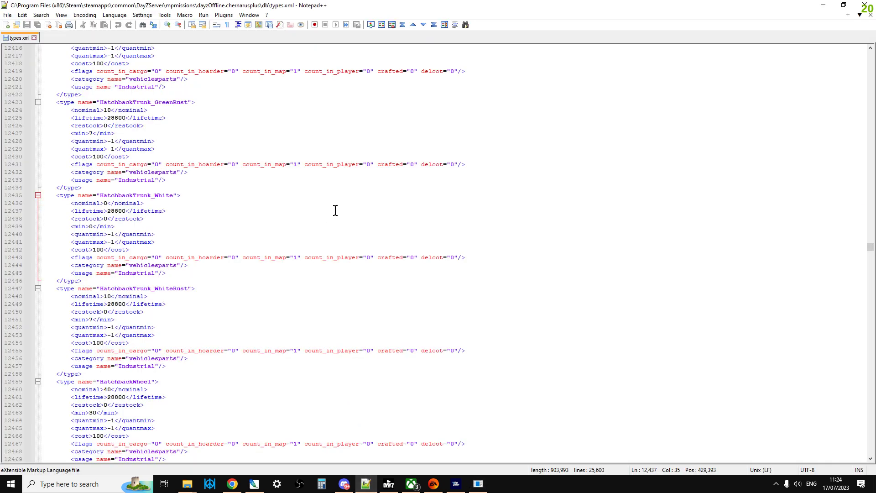
Search types.xml for 'bacon' to land on the TacticalBaconCan definition.
key(ctrl+f)
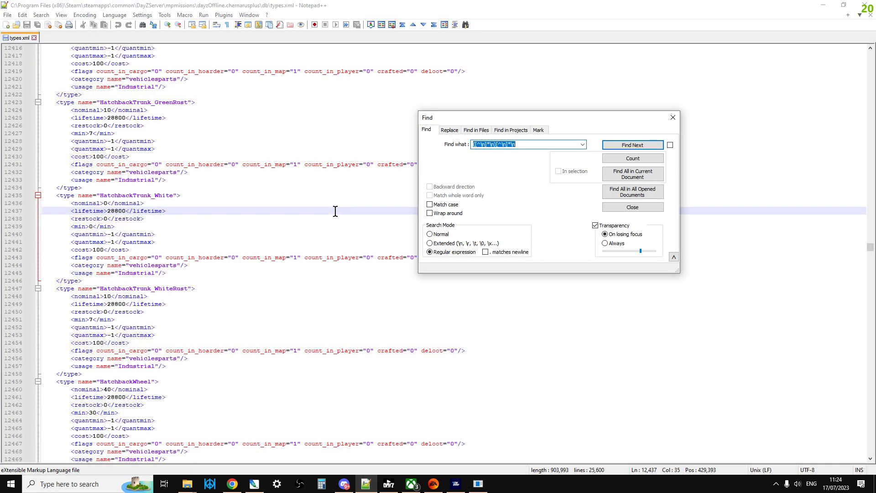
text(tact)
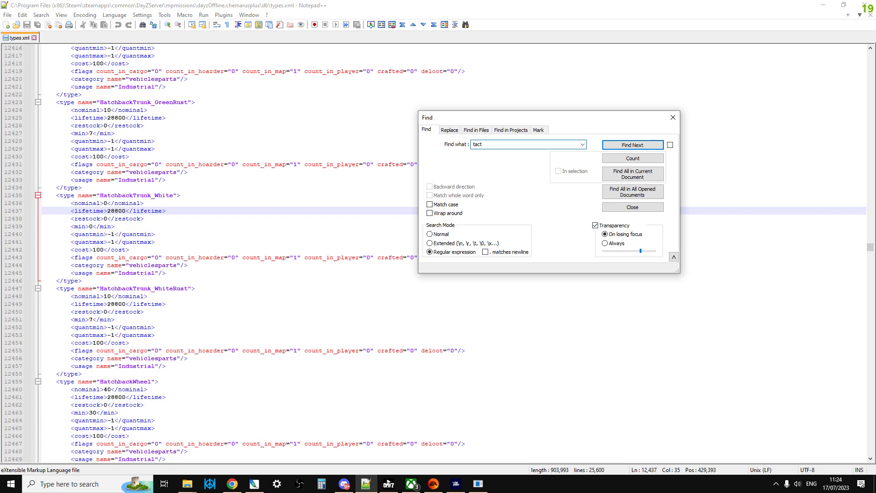
text(bac)
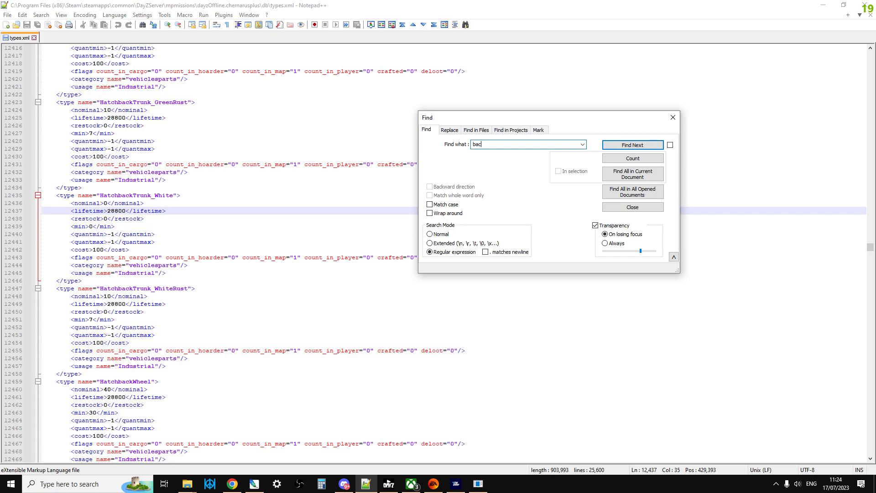
click(632, 145)
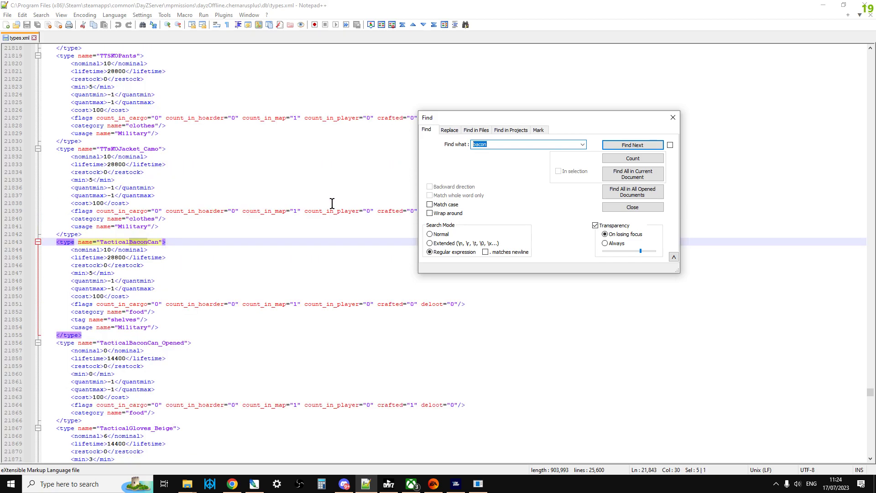
click(632, 207)
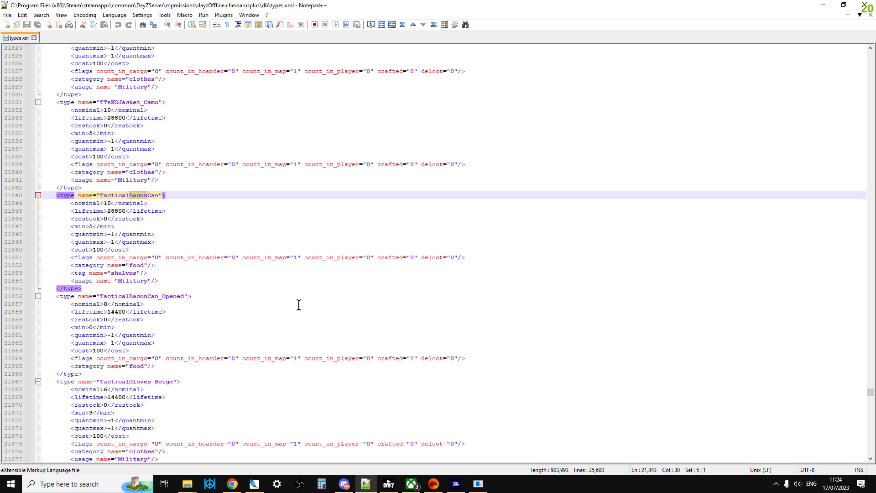
click(79, 288)
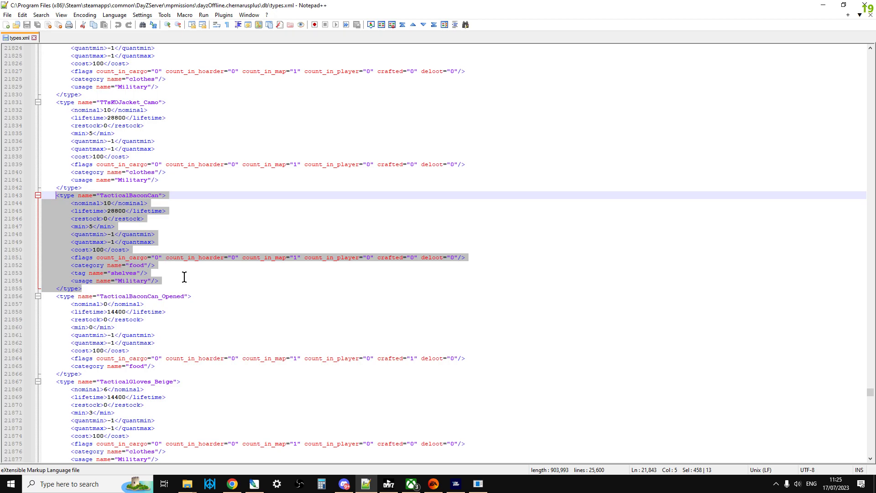
click(184, 278)
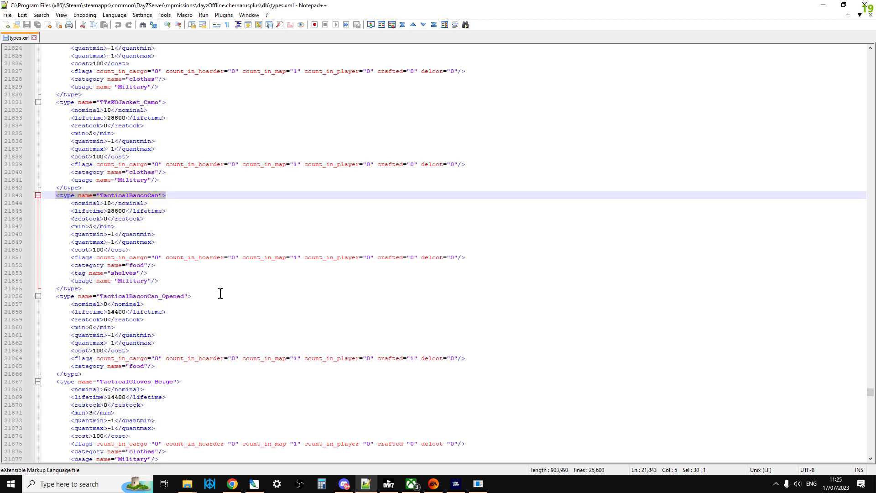
mouse_move(230, 305)
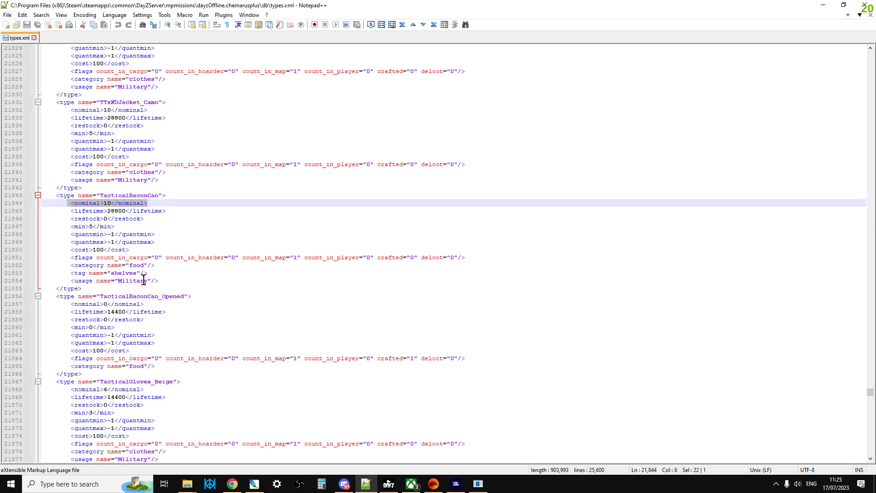
mouse_move(192, 309)
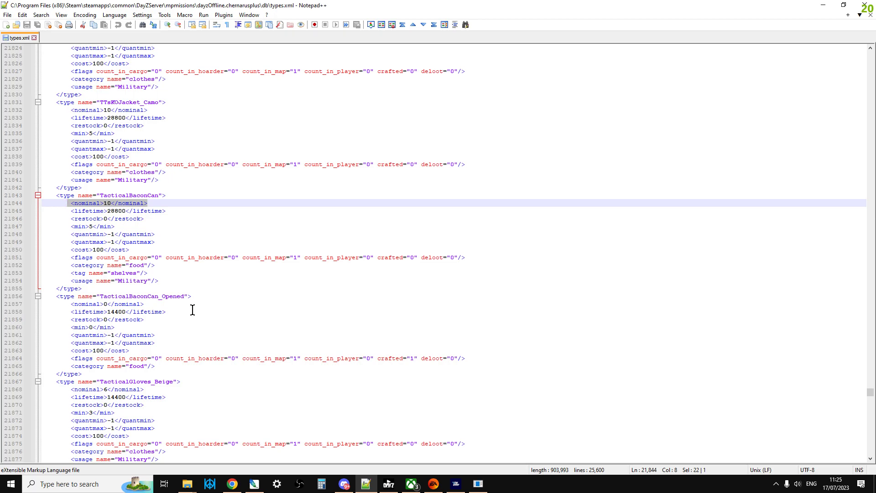
click(104, 226)
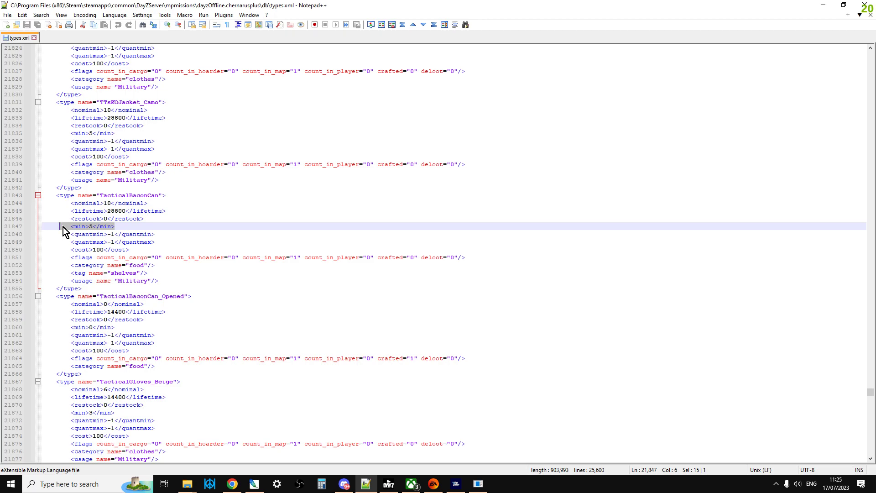
click(155, 242)
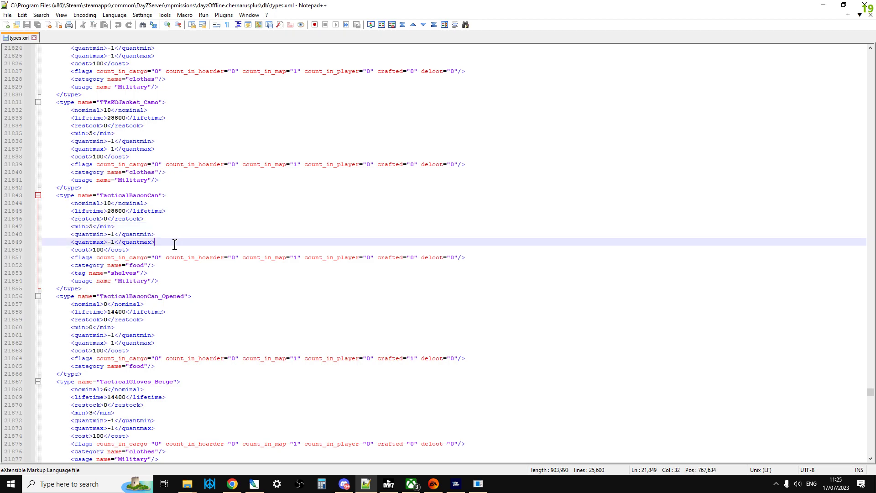
drag(156, 241, 83, 234)
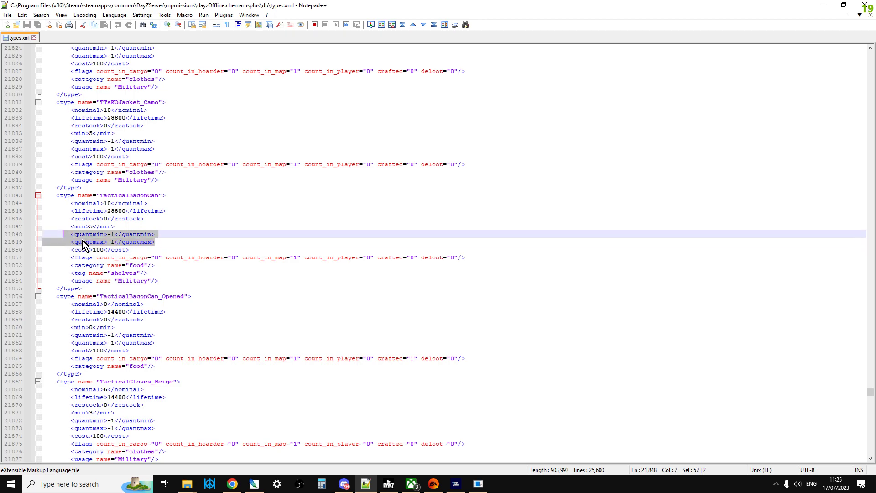
mouse_move(170, 245)
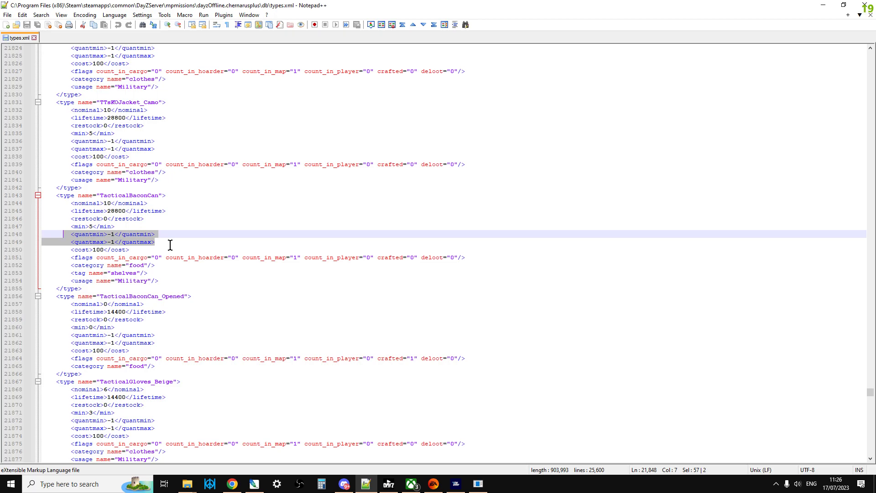
click(156, 241)
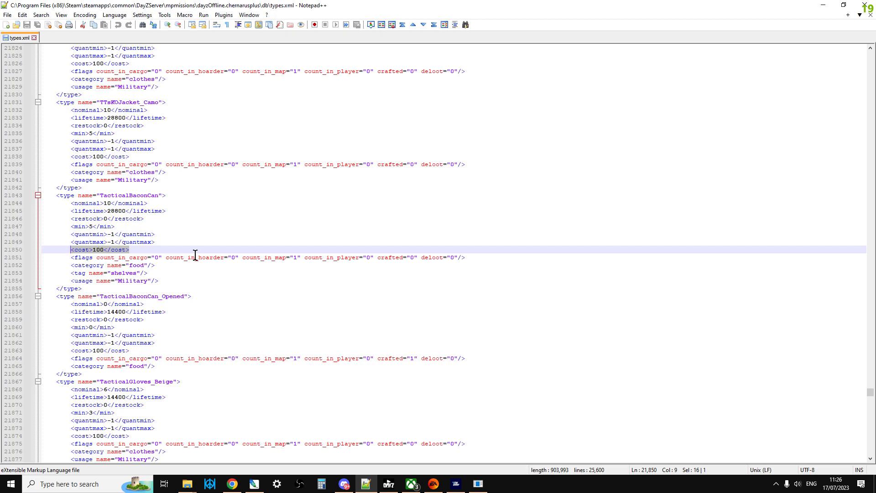
click(468, 257)
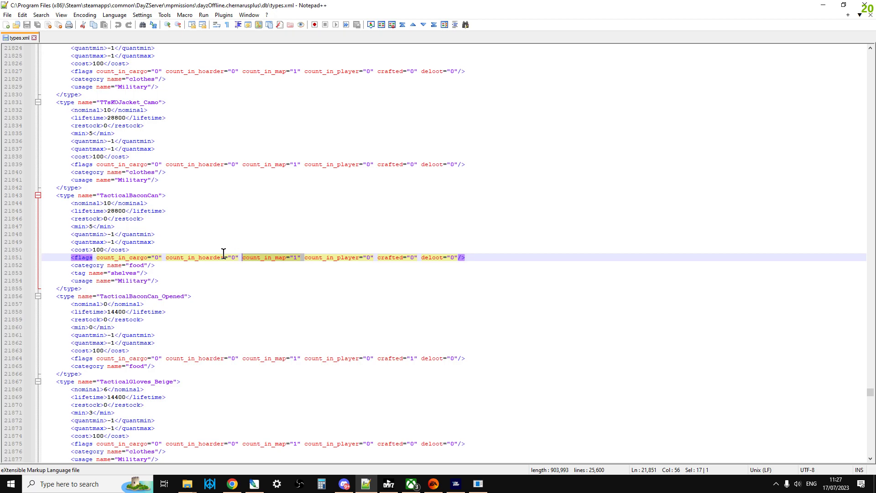
mouse_move(227, 278)
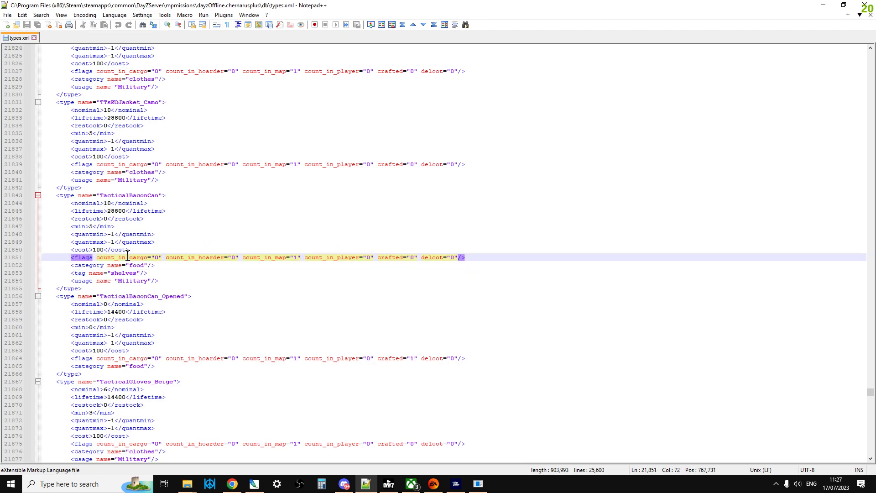
mouse_move(187, 249)
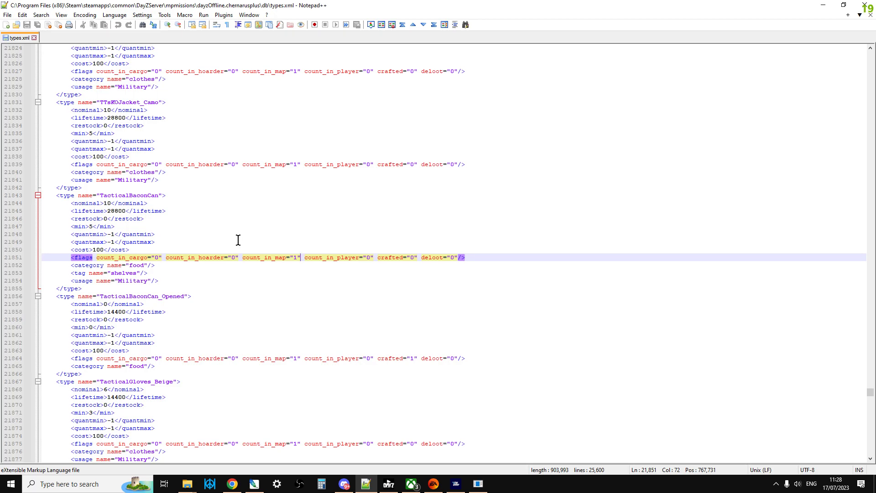
mouse_move(302, 257)
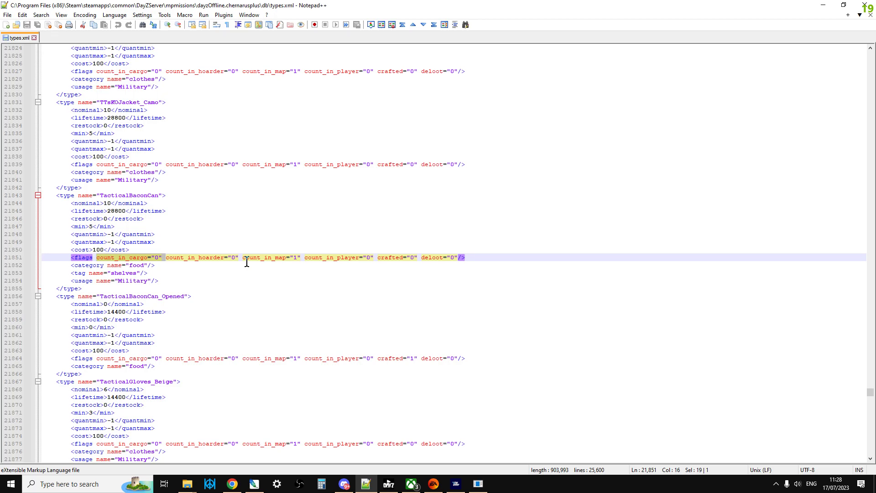
click(417, 257)
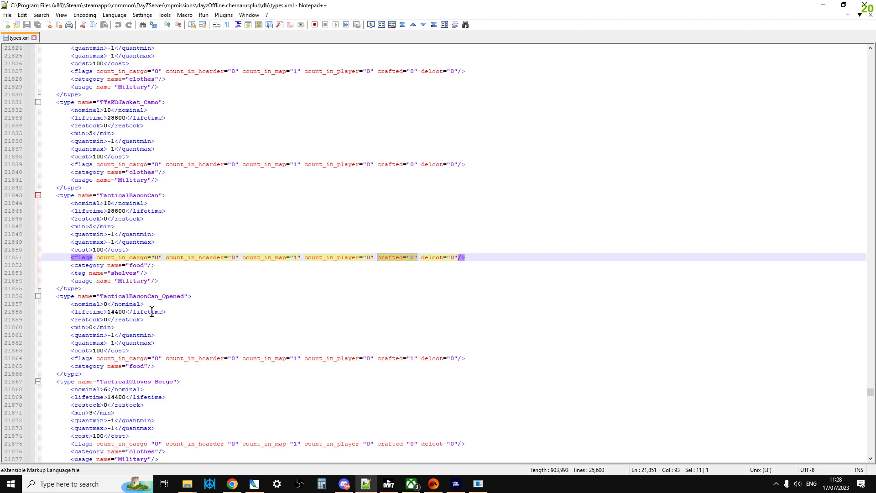
mouse_move(422, 370)
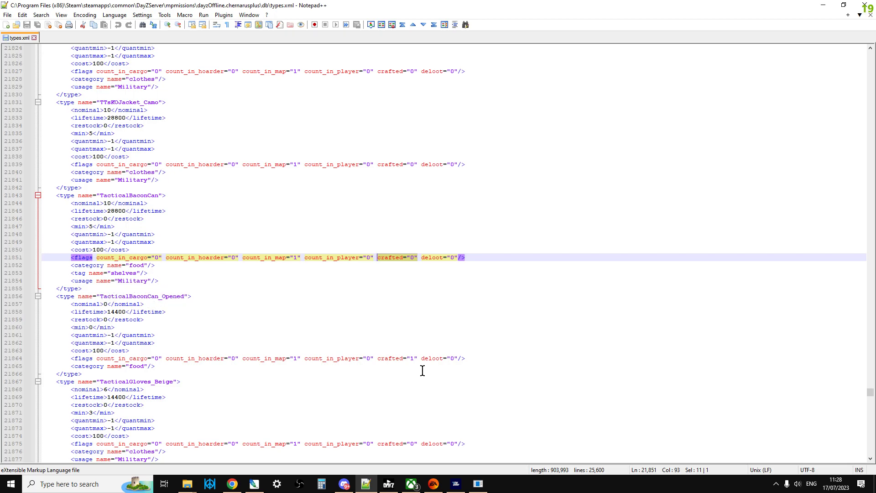
mouse_move(107, 319)
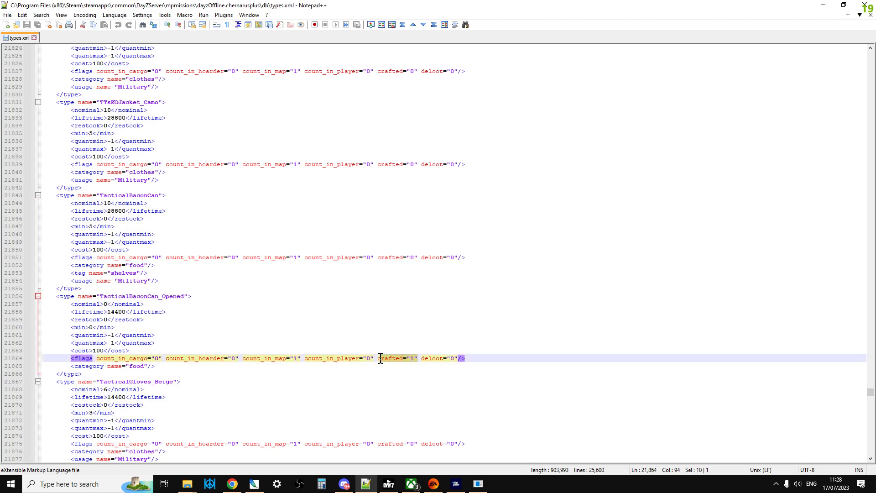
mouse_move(318, 257)
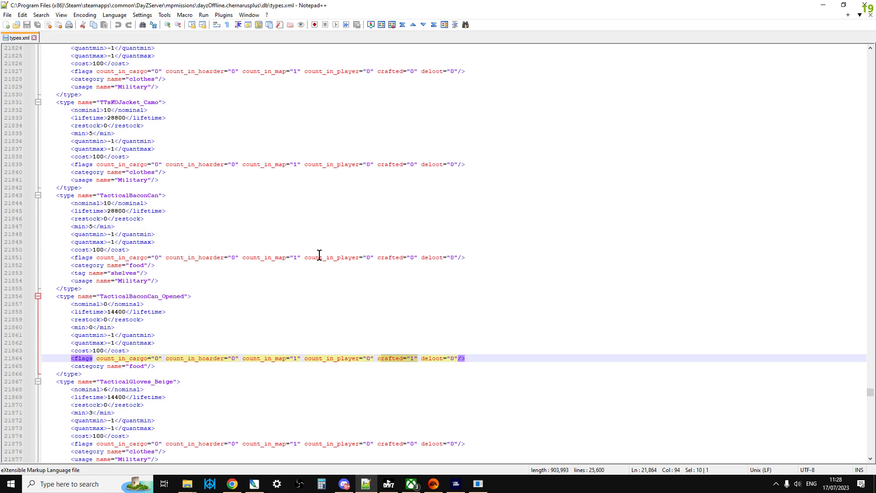
mouse_move(388, 264)
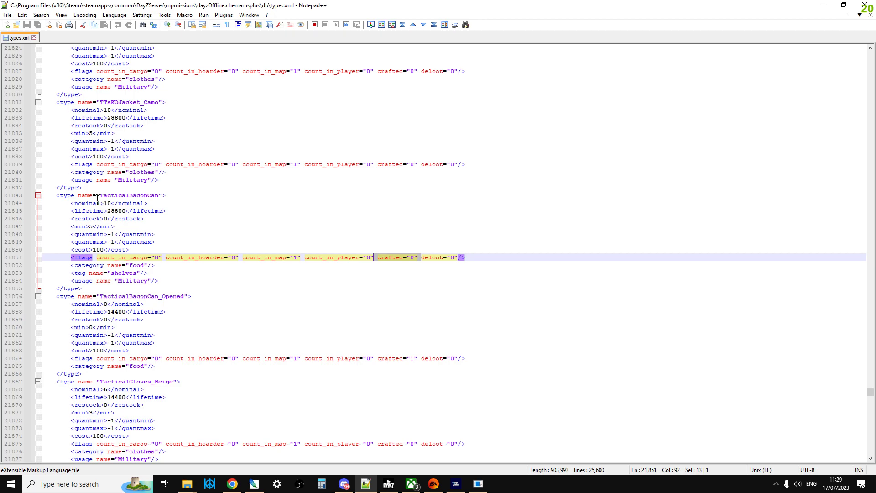
mouse_move(230, 247)
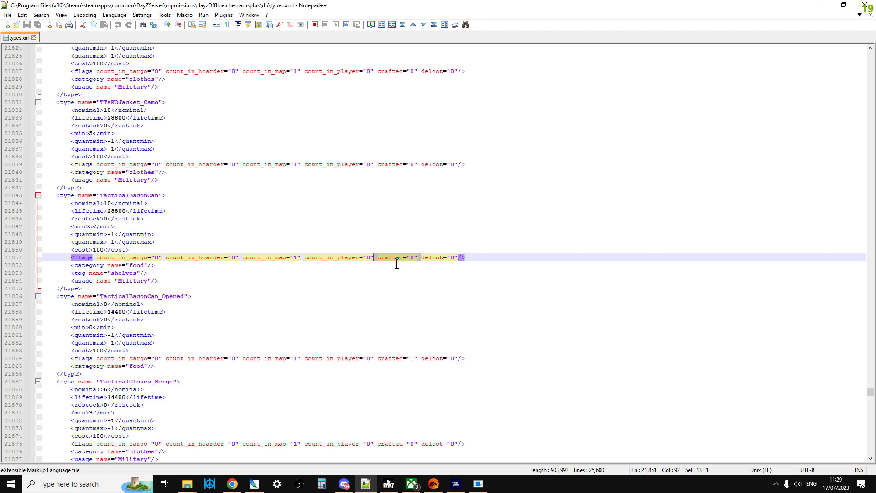
click(454, 257)
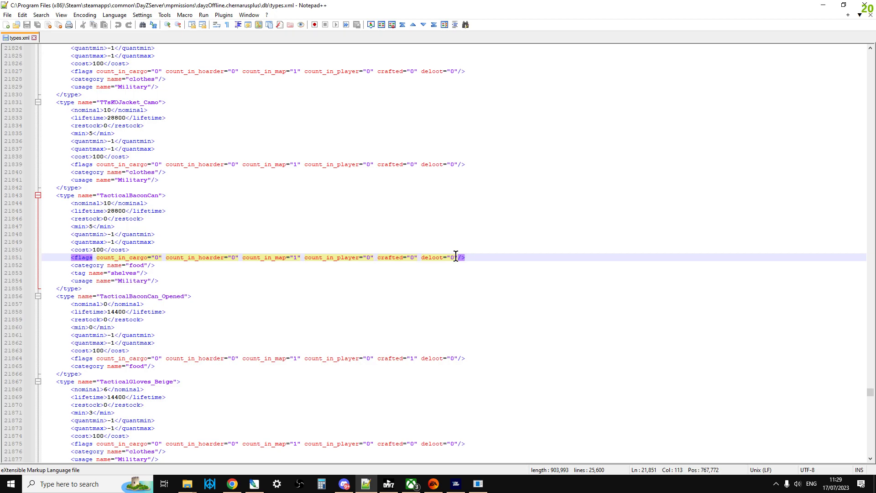
drag(465, 257, 421, 257)
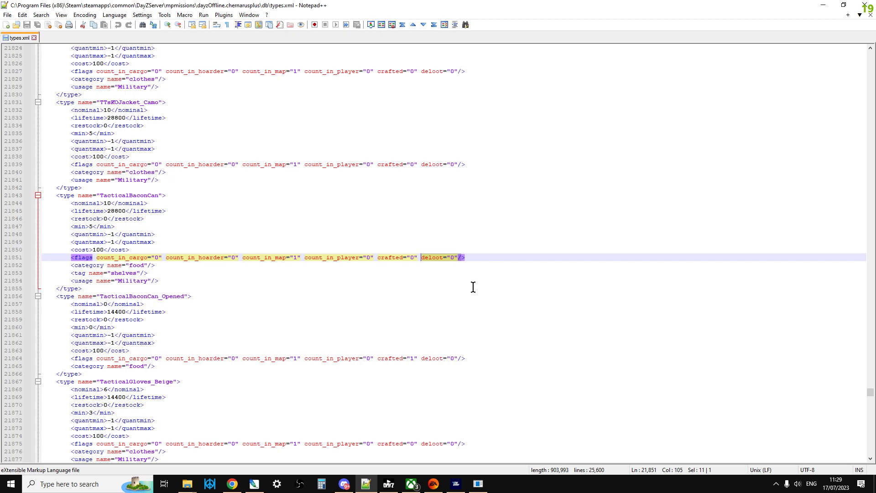
mouse_move(170, 280)
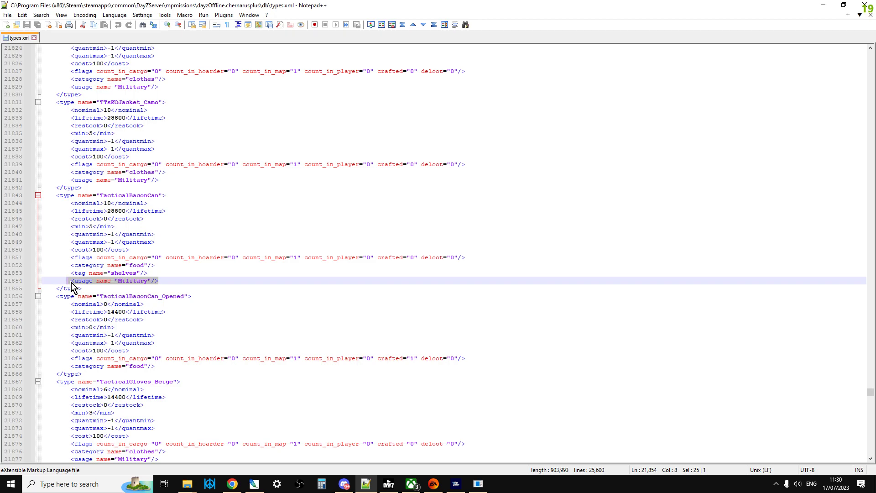
scroll(down, 3)
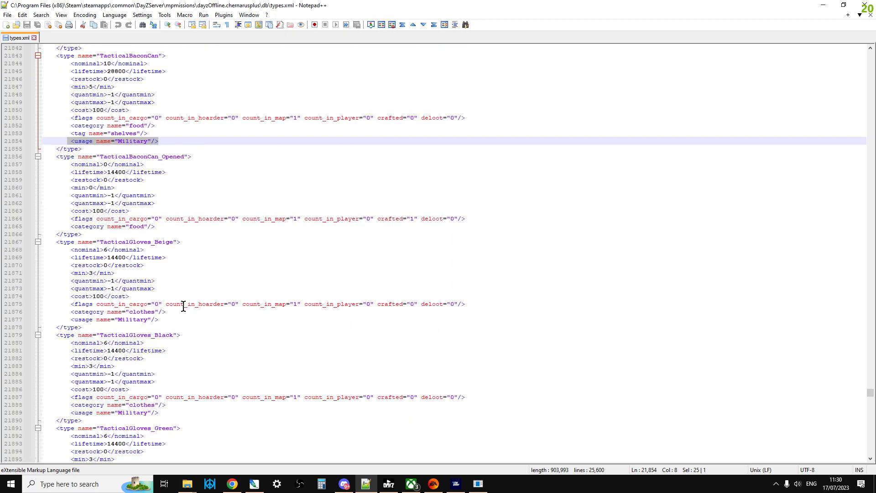
scroll(down, 3)
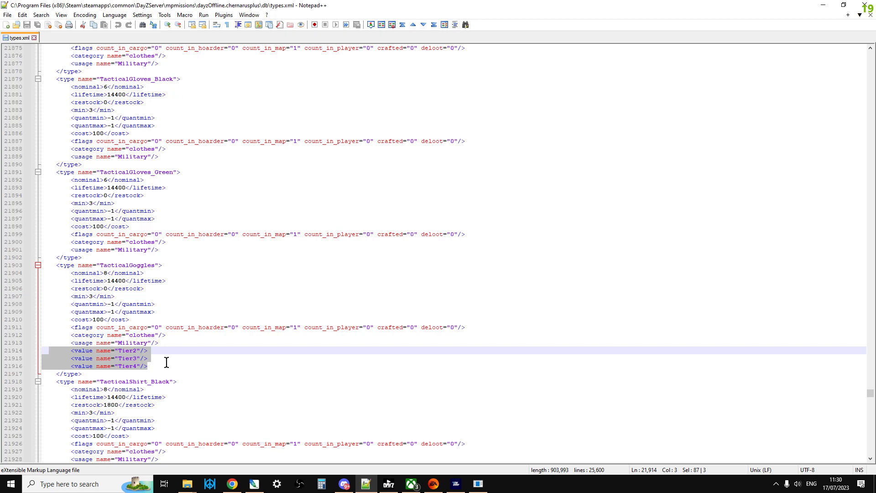
click(160, 358)
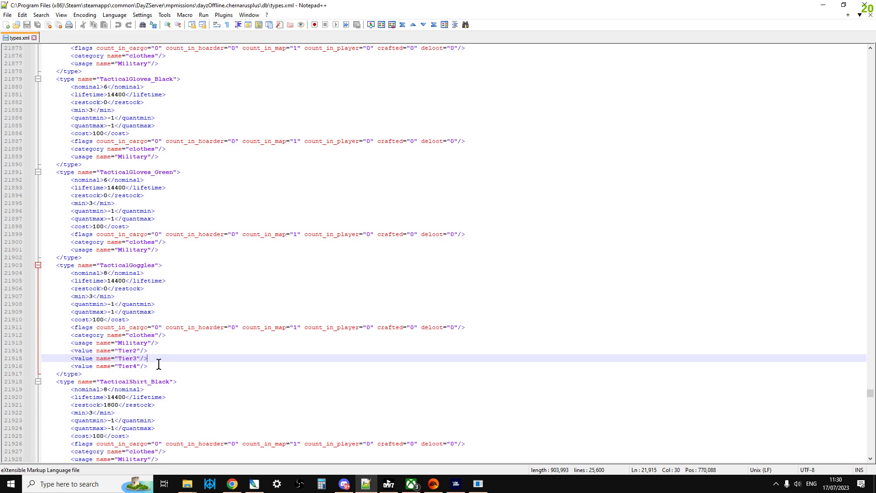
mouse_move(500, 476)
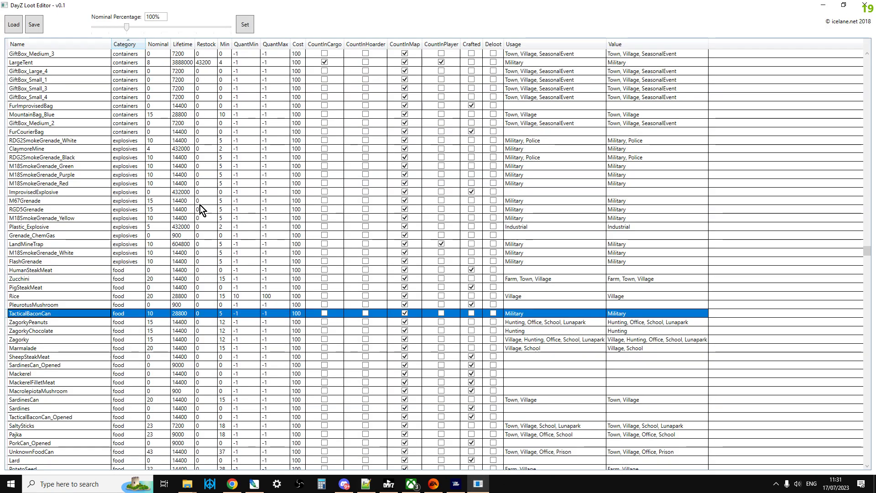
mouse_move(113, 320)
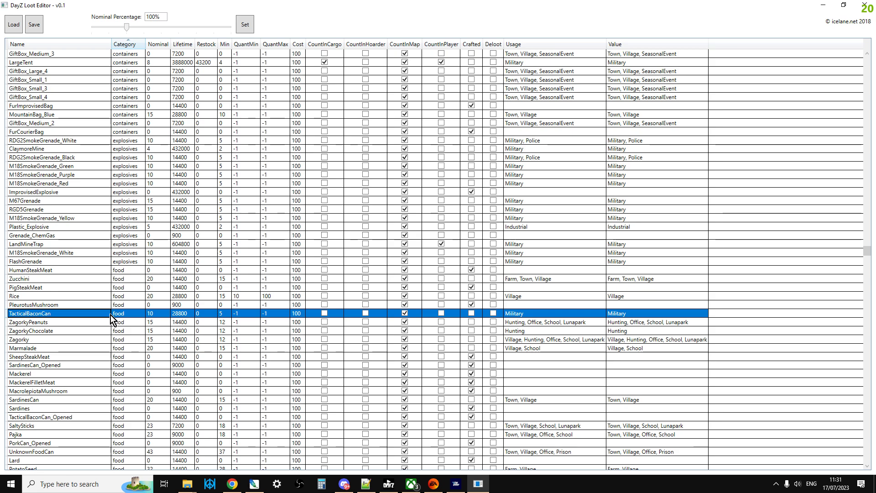
mouse_move(165, 71)
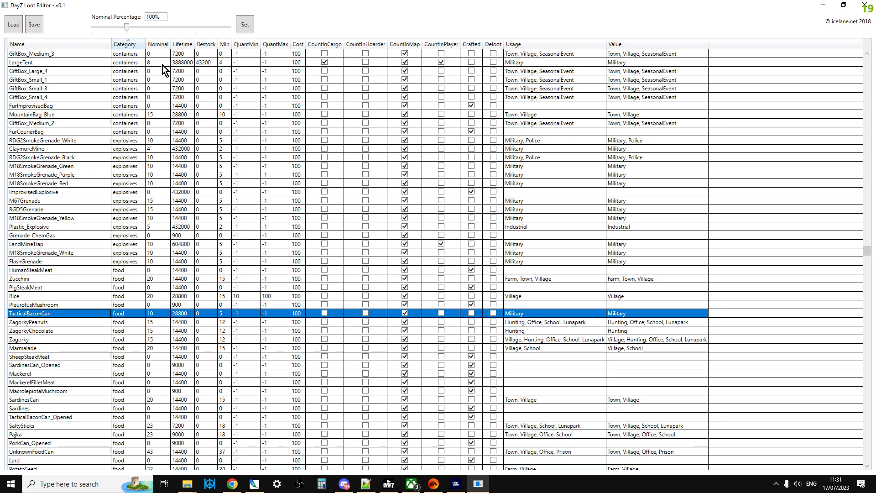
mouse_move(175, 330)
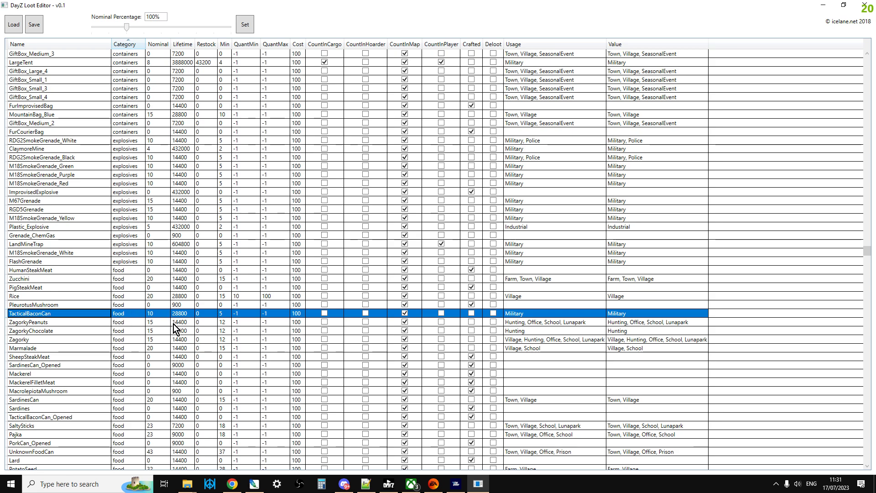
mouse_move(206, 316)
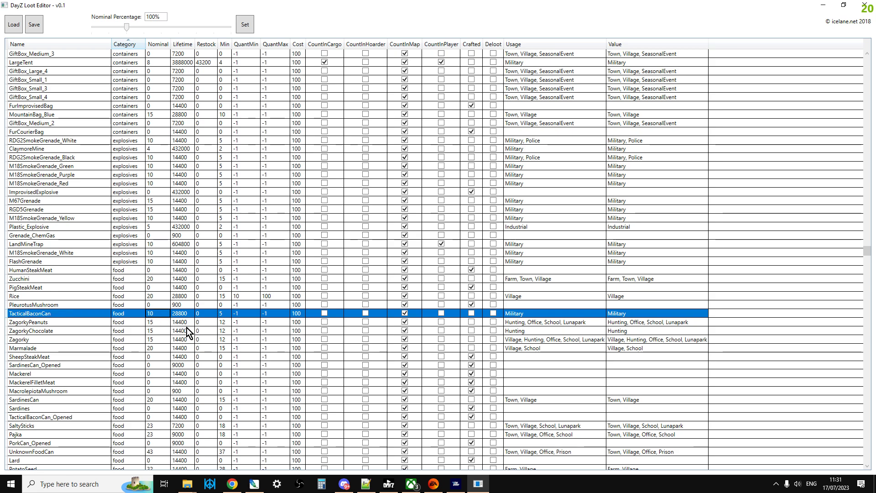
Set TacticalBaconCan nominal to 20 and min to 15, and tick CountInHoarder.
text(20)
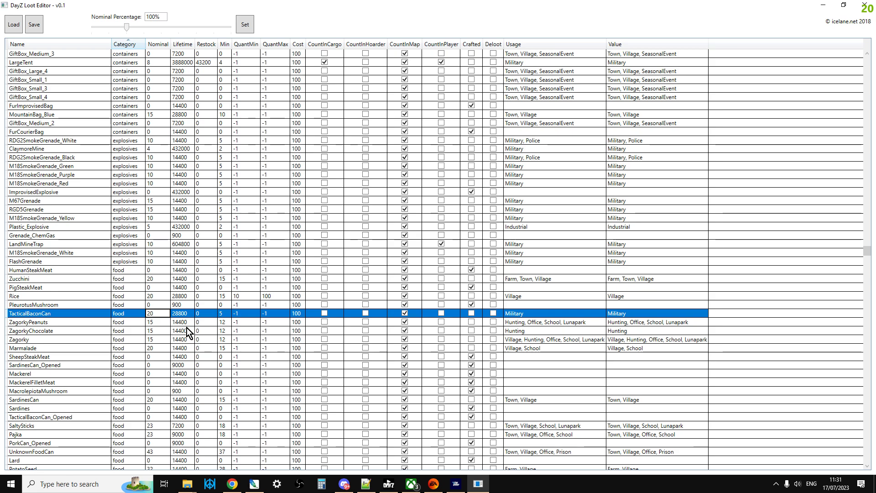
click(224, 313)
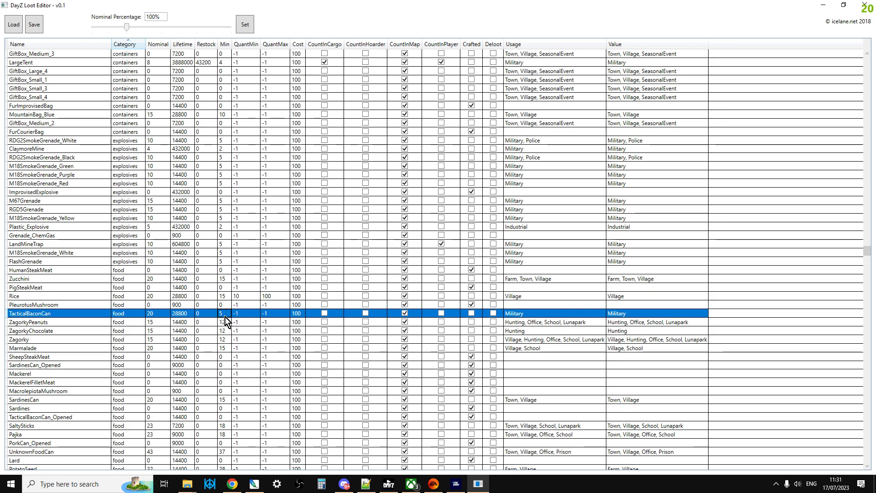
text(15)
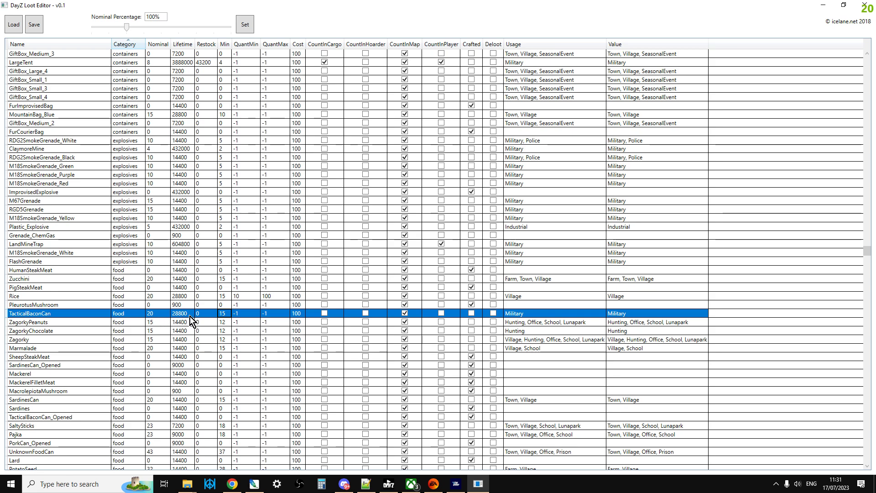
mouse_move(207, 319)
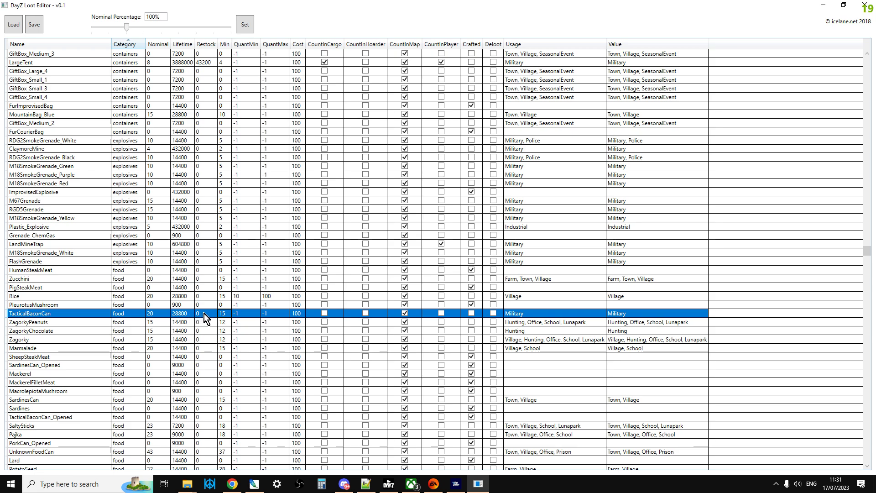
mouse_move(212, 323)
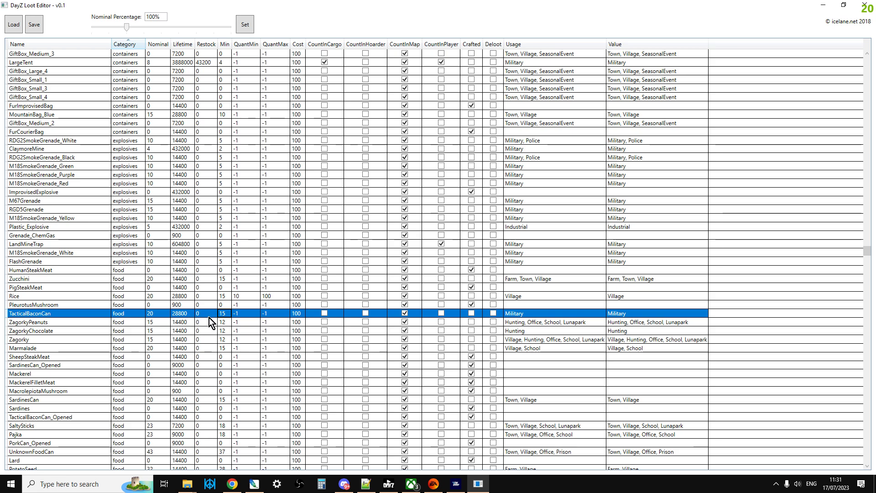
mouse_move(272, 315)
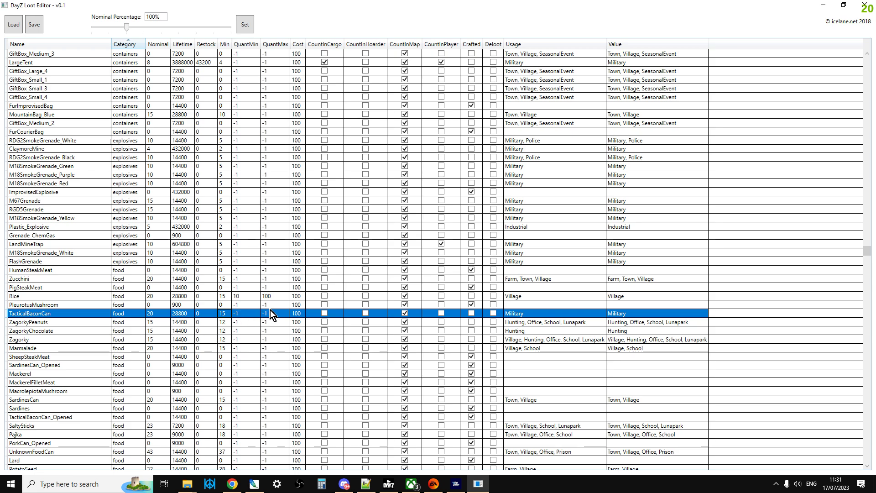
mouse_move(387, 321)
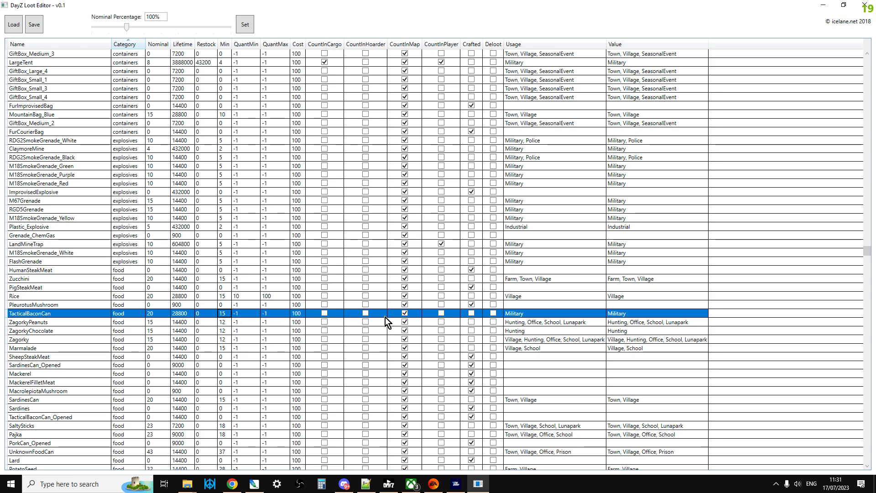
mouse_move(387, 317)
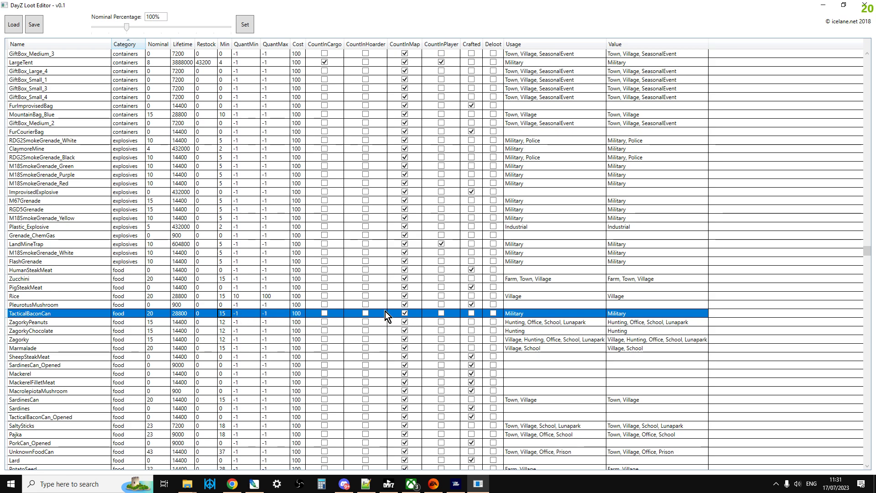
mouse_move(377, 322)
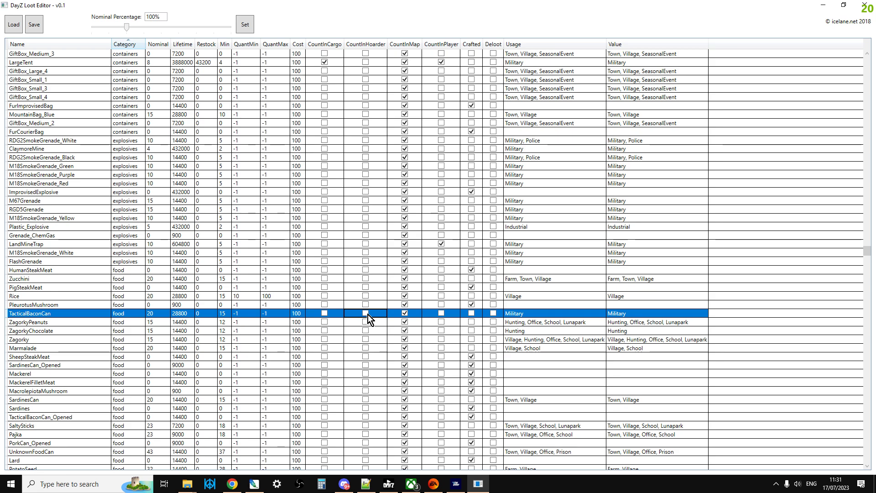
click(365, 313)
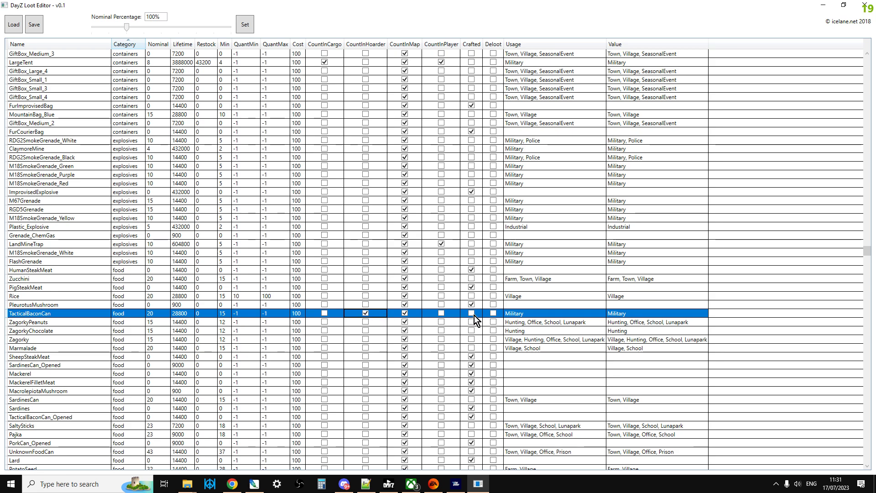
mouse_move(570, 317)
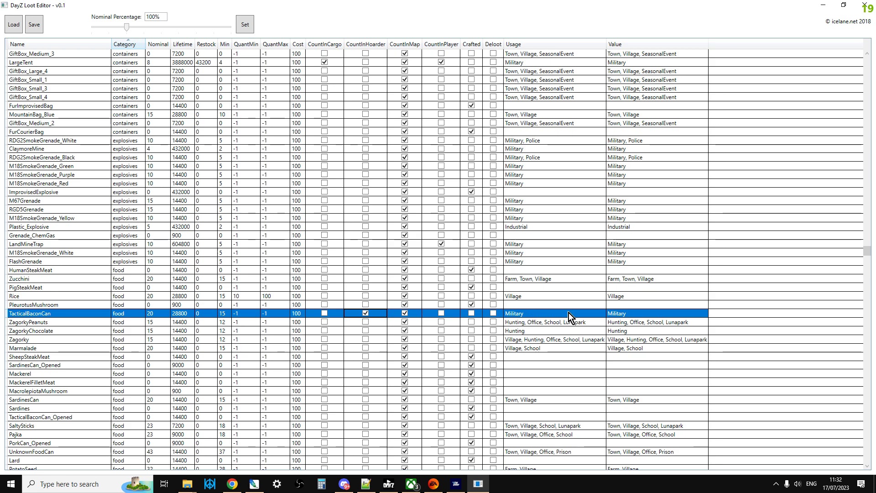
mouse_move(529, 321)
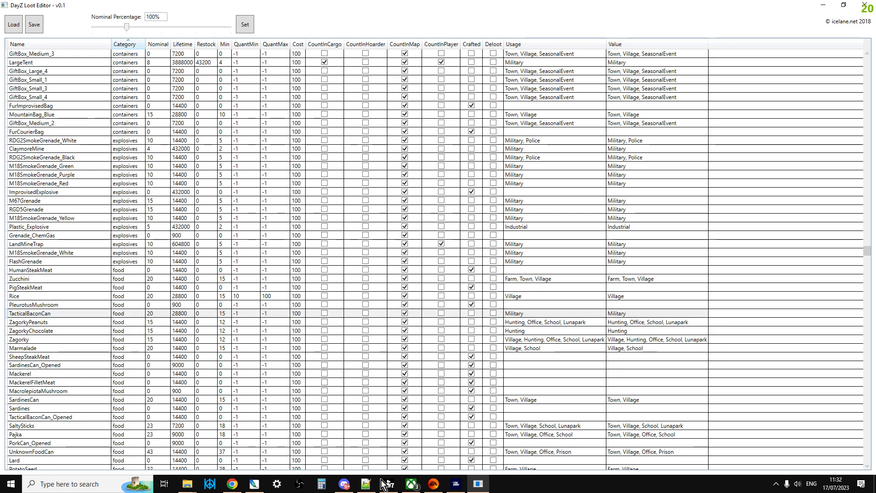
Switch away from LootEdit to the types.xml file.
click(365, 484)
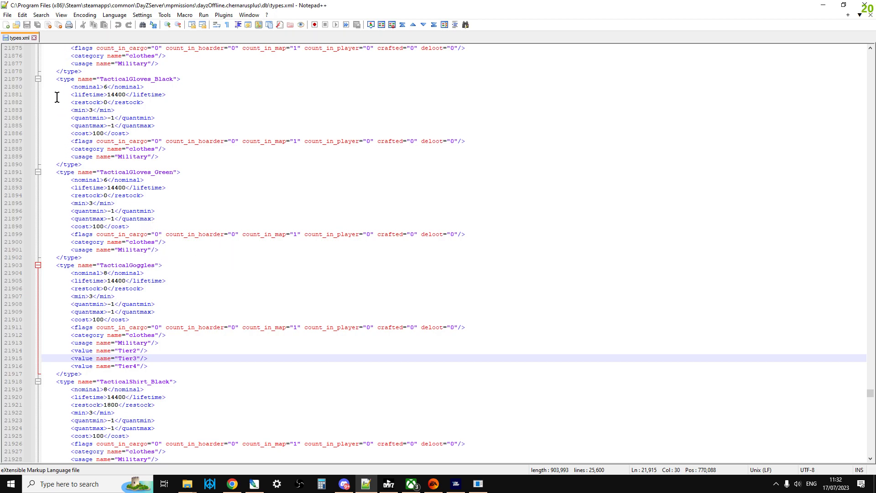
mouse_move(31, 36)
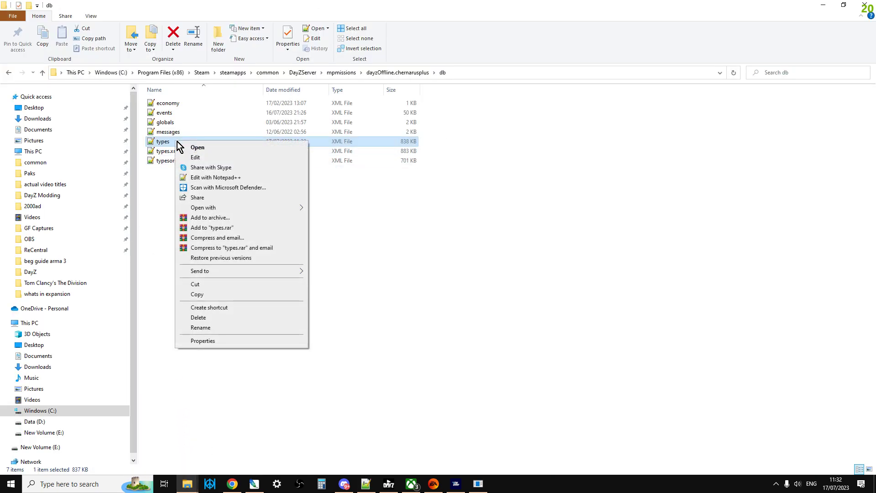
mouse_move(229, 185)
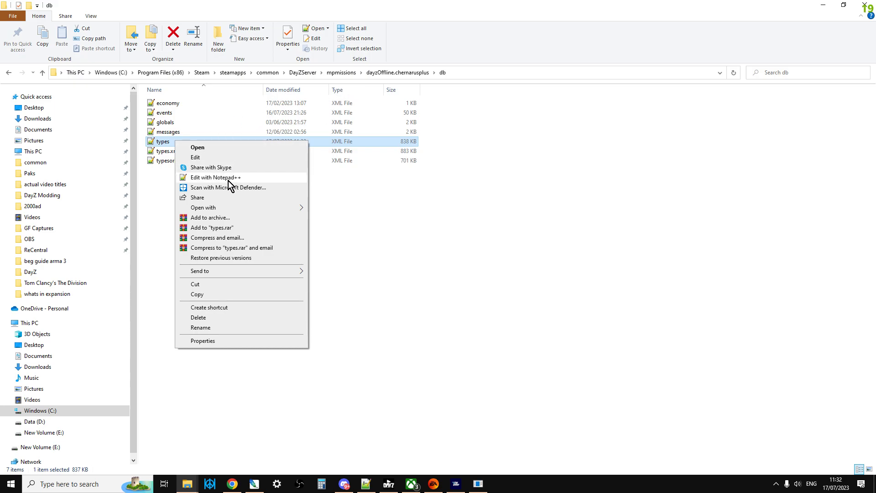
Open types.xml in Notepad++, find TacticalBaconCan, then close the Find dialog.
click(215, 177)
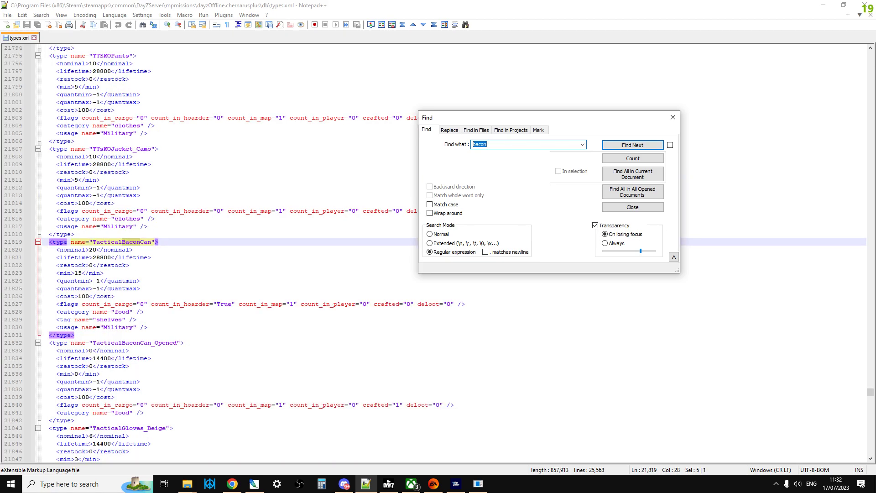
mouse_move(672, 117)
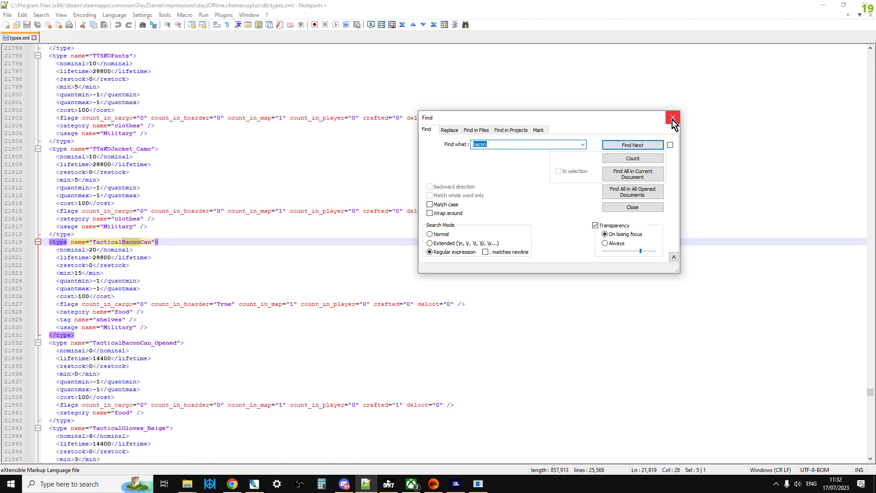
click(671, 117)
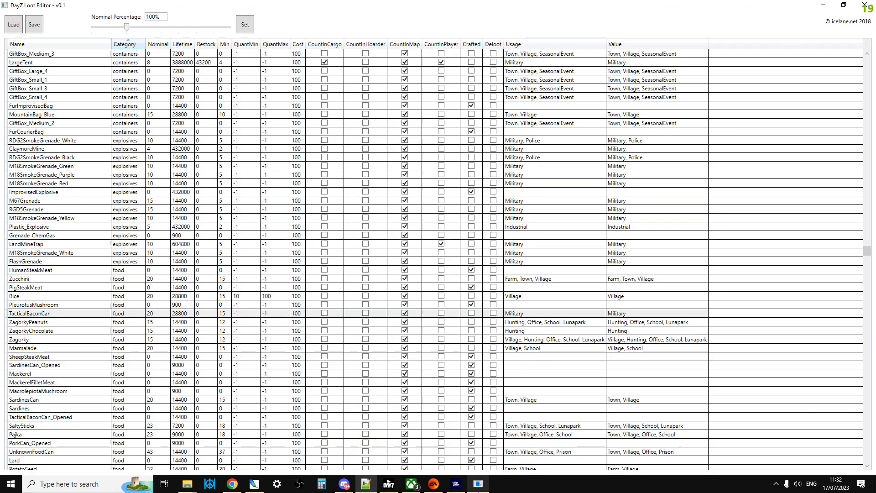
mouse_move(271, 347)
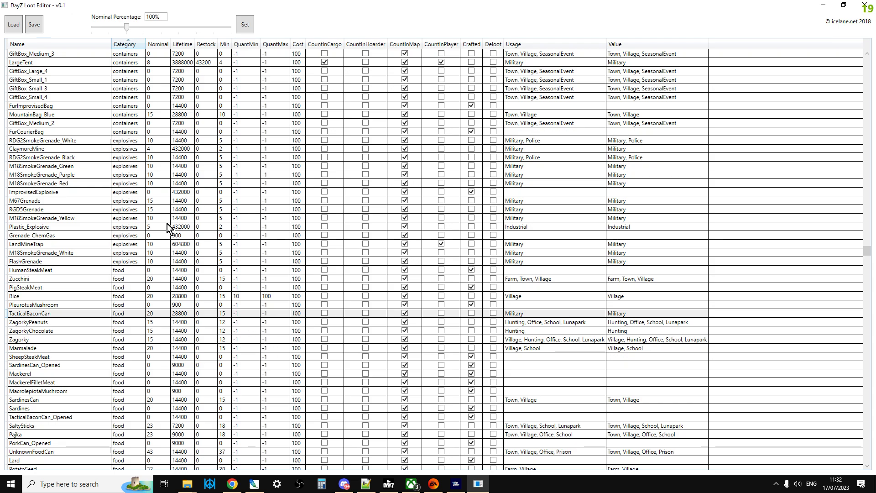
mouse_move(129, 61)
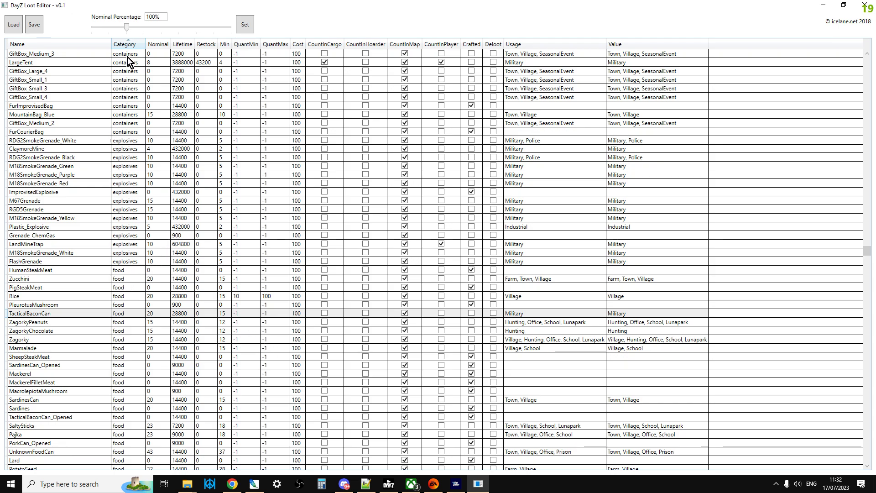
scroll(down, 3)
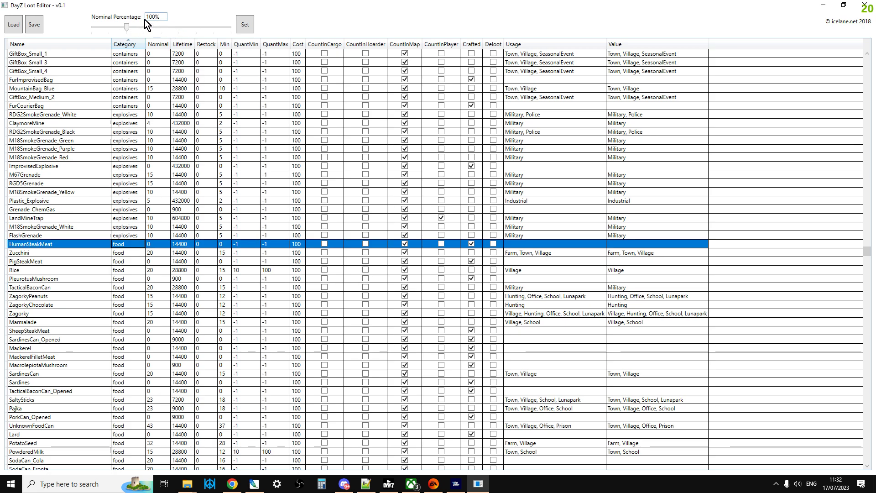
mouse_move(135, 321)
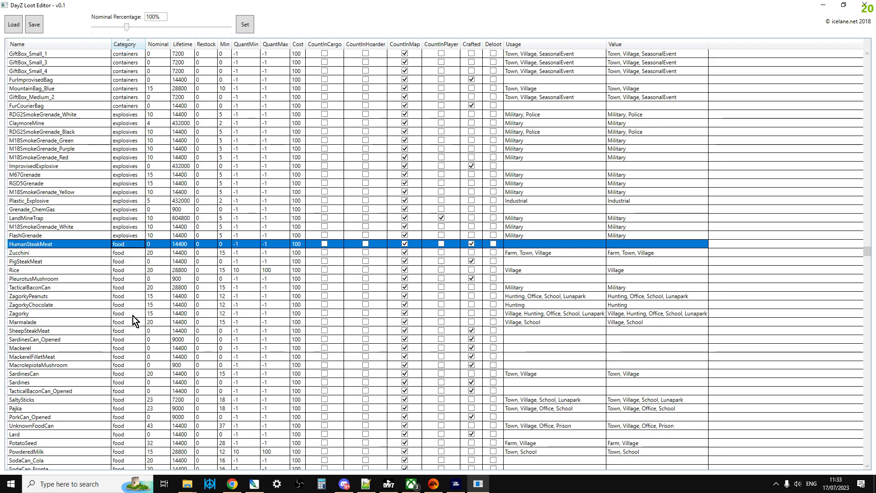
scroll(down, 3)
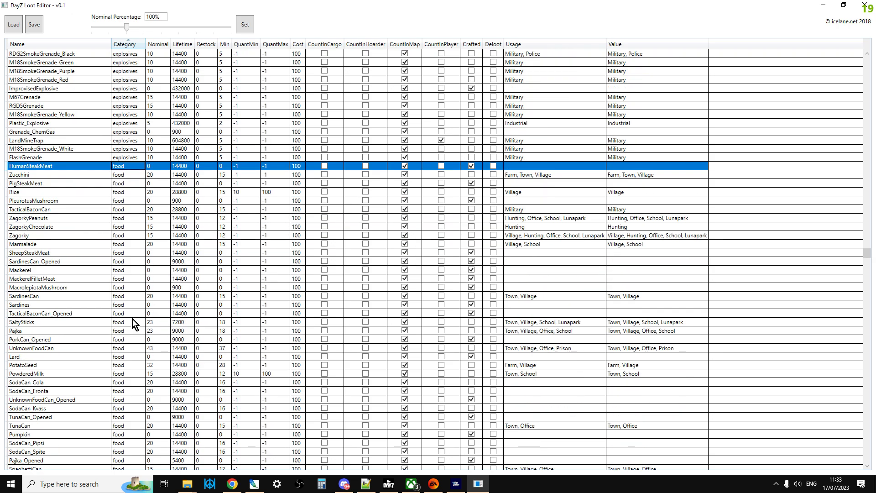
scroll(down, 3)
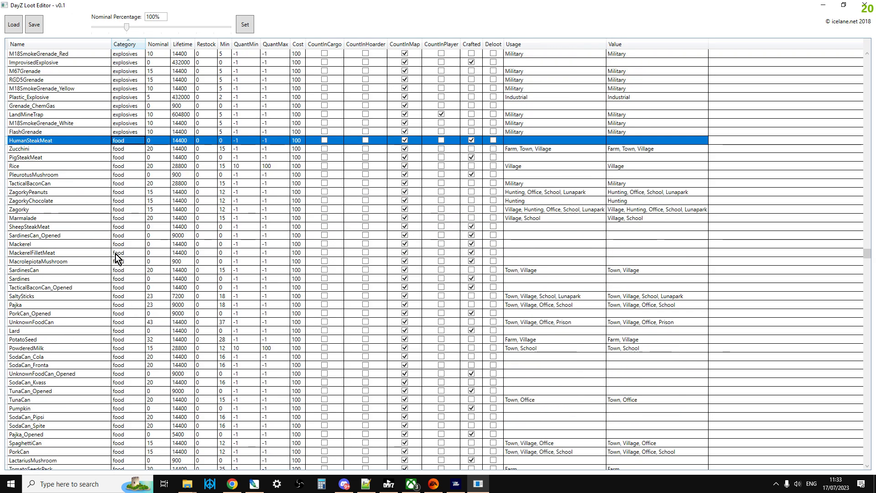
scroll(down, 3)
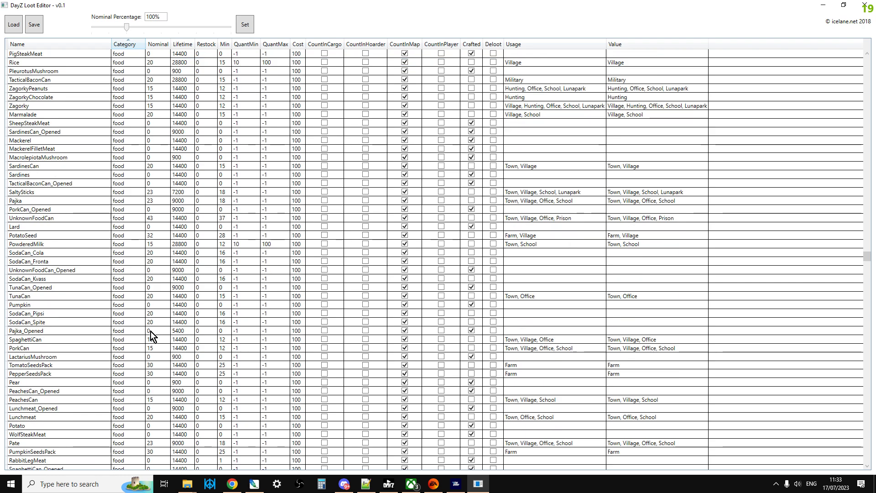
scroll(down, 3)
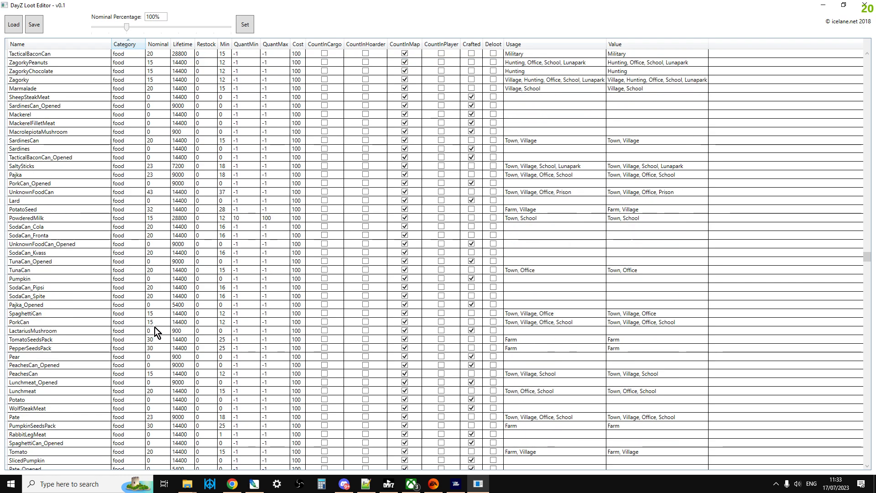
mouse_move(76, 316)
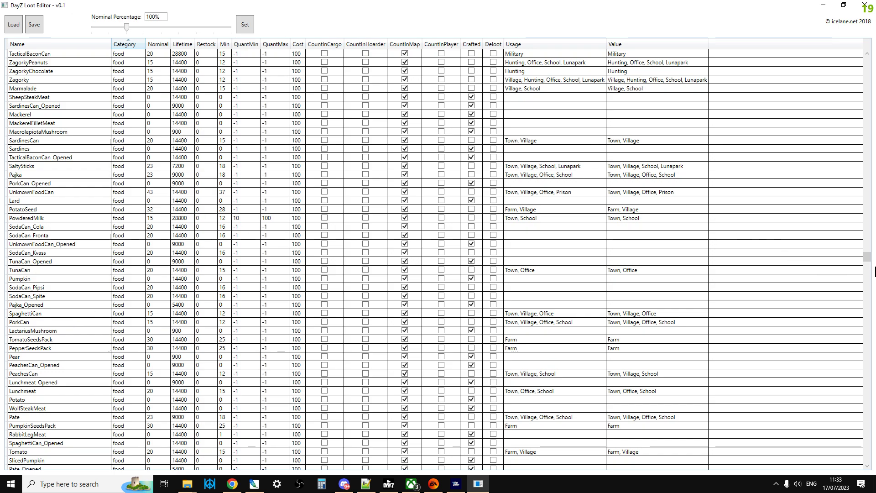
scroll(down, 3)
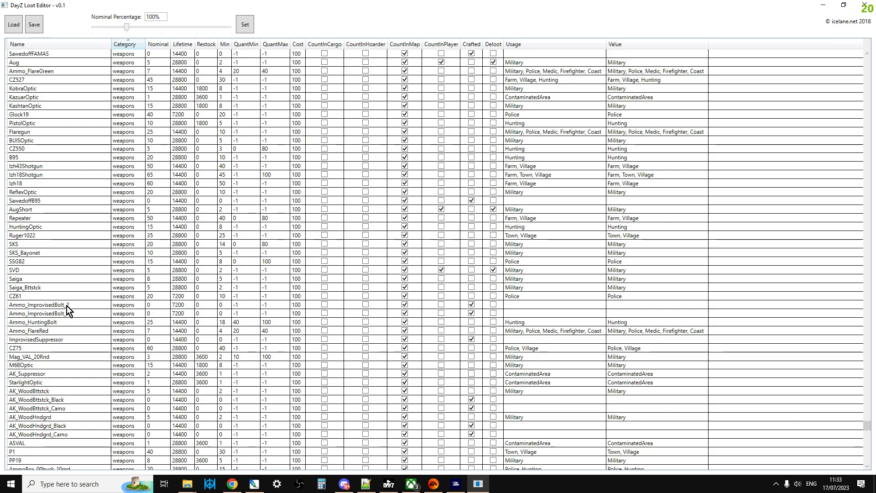
scroll(down, 3)
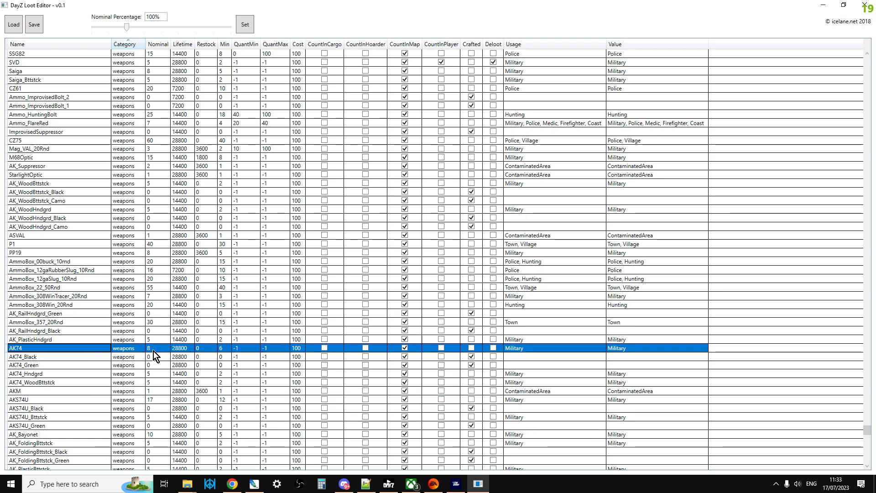
mouse_move(158, 355)
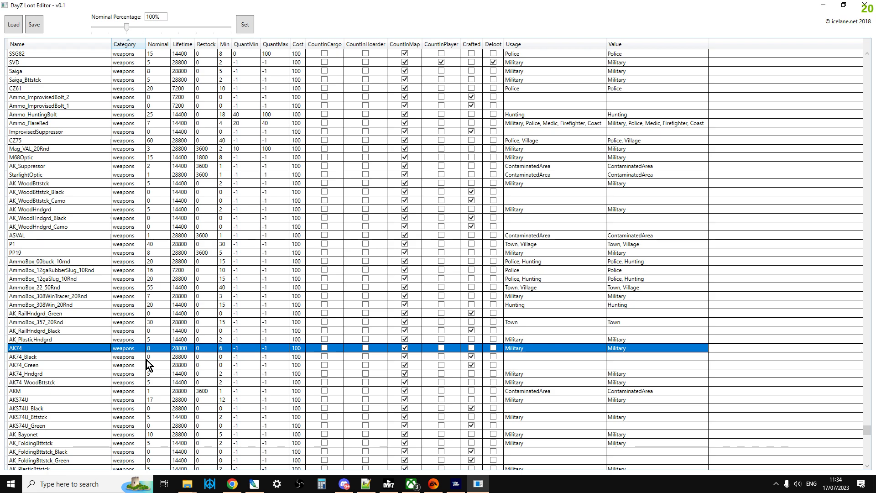
mouse_move(133, 349)
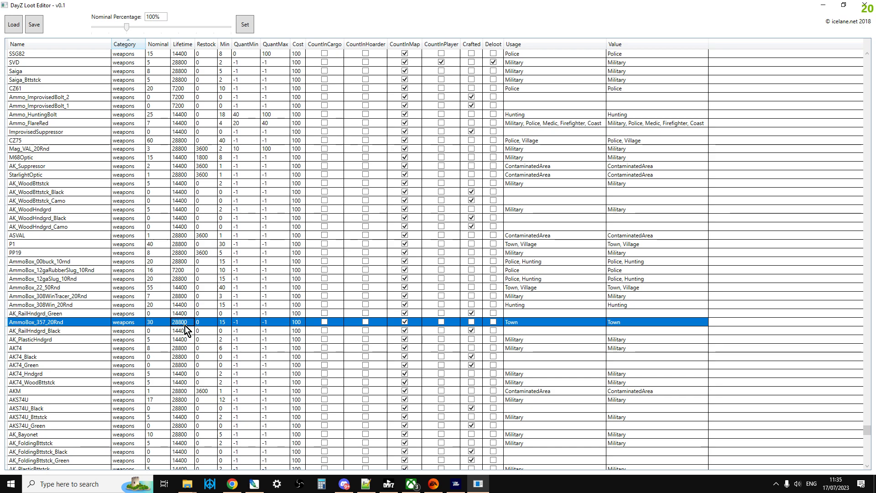
click(231, 483)
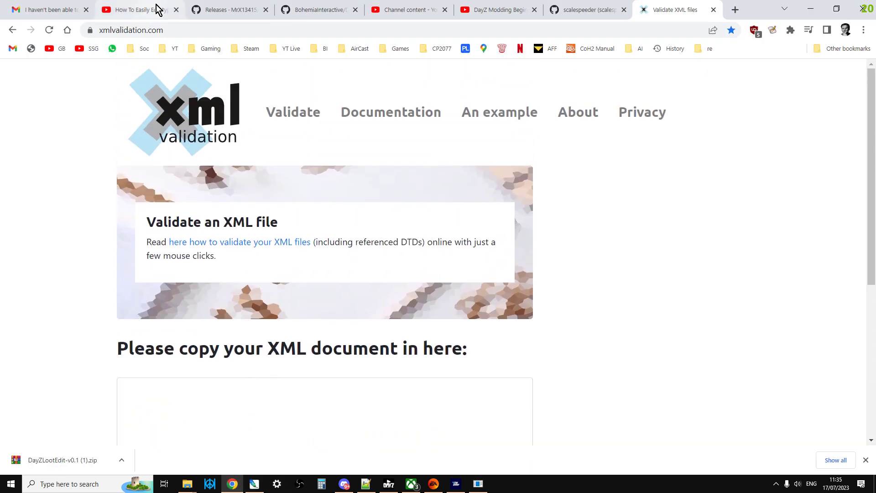
Look at the DayZ Loot Edit v0.1 releases tab, then return to the tutorial video.
click(229, 9)
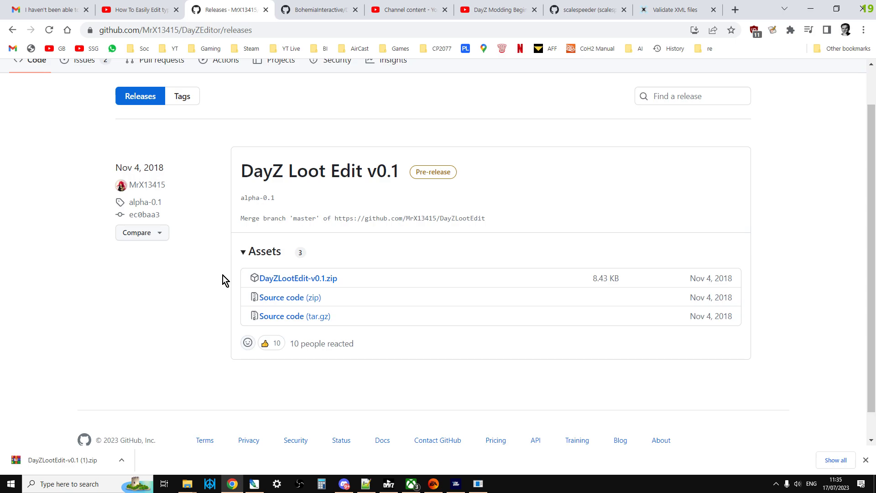
click(137, 9)
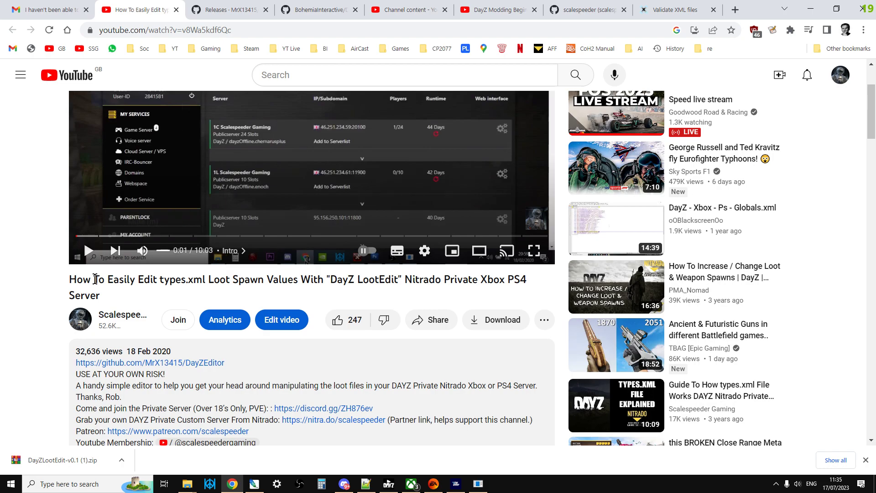